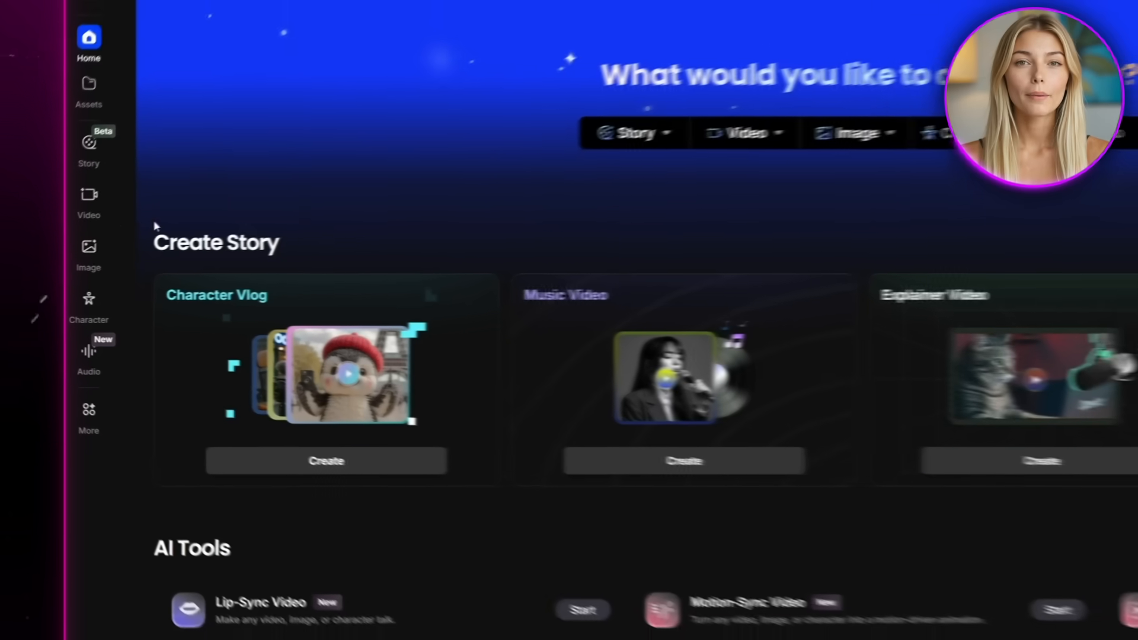
Open the Image page from the left sidebar, where Seedream 4.0 is the default model.
left_click(88, 247)
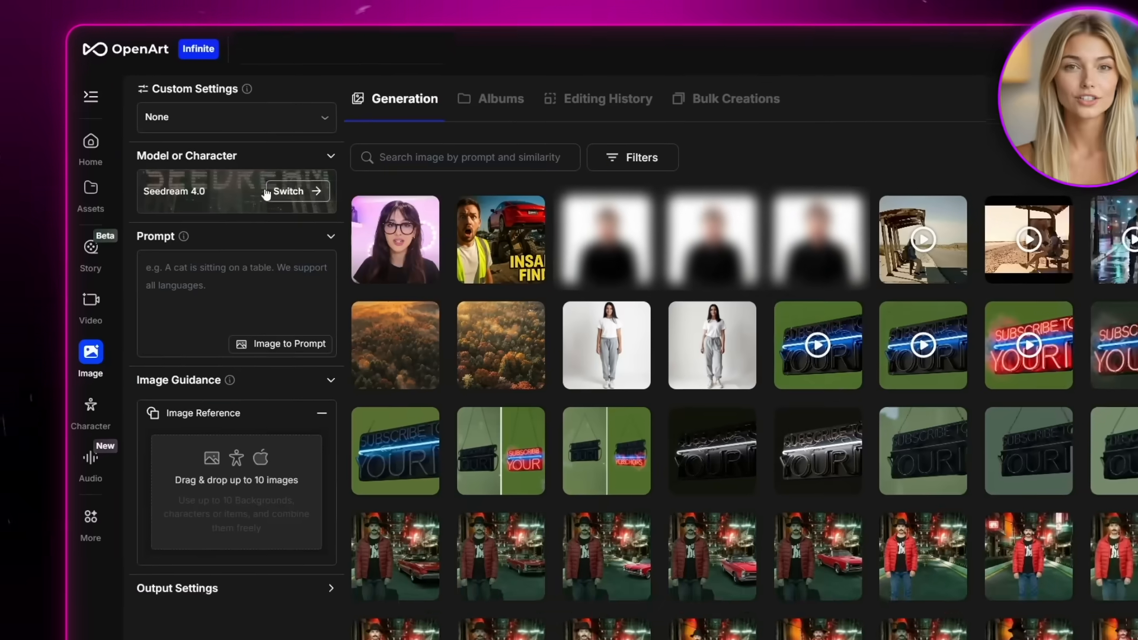
Generate full-body daylight studio portraits of a blonde woman in a modern outfit with Juggernaut XL.
left_click(296, 191)
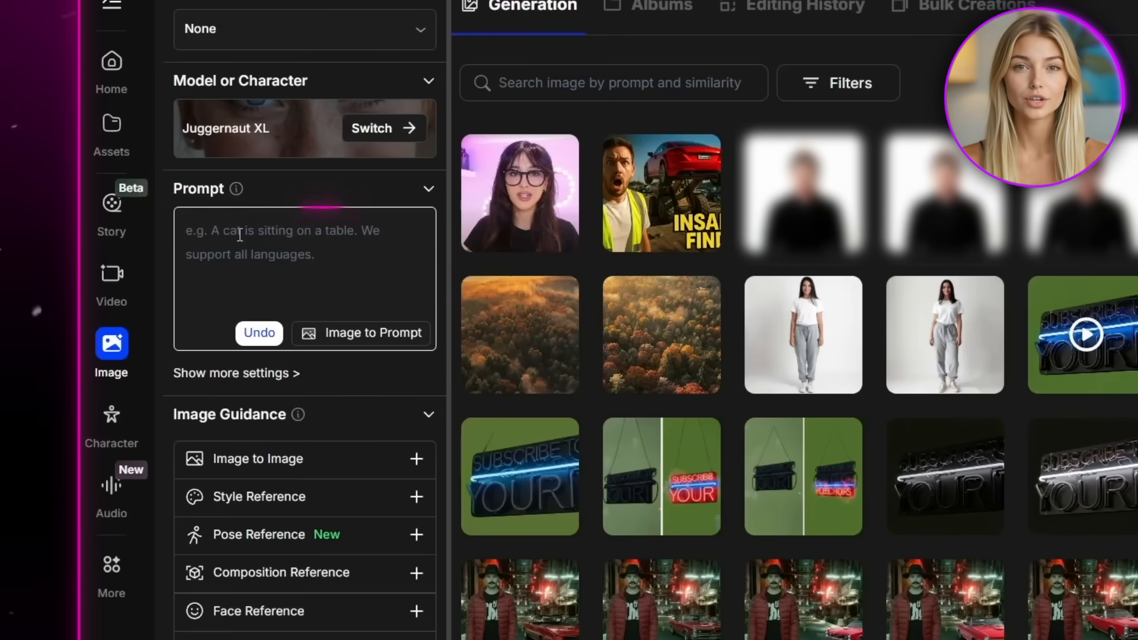
type("a beautiful blonde girl, natural makeup, casual mod")
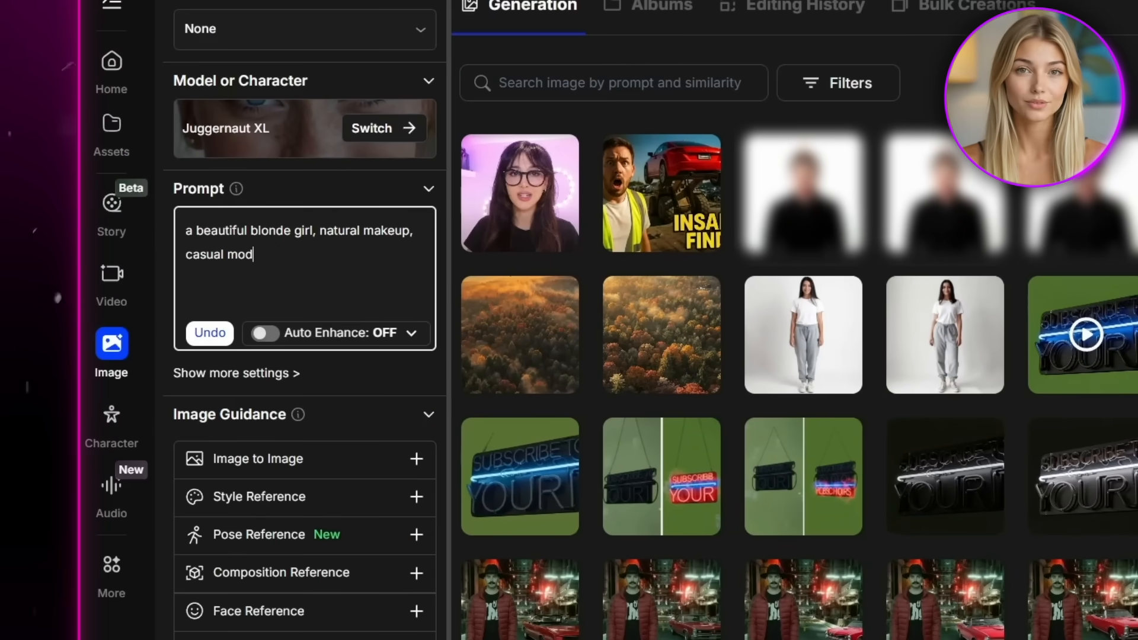
type("ern outfit, soft daylight photography, influencer style, aesthetic,")
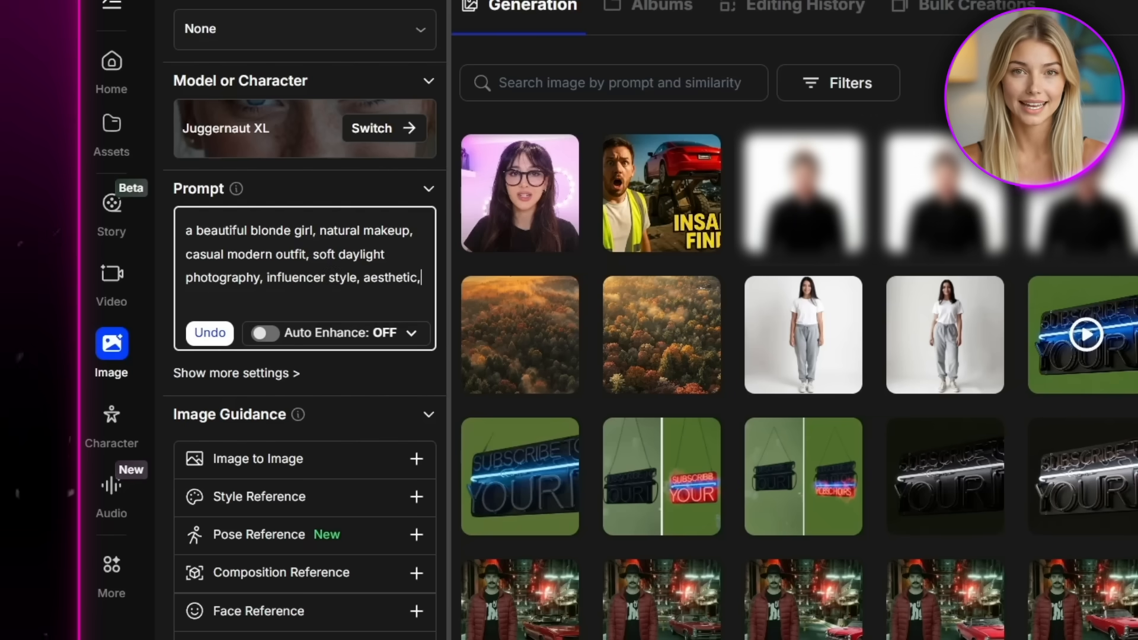
type("full body shot, sharp details, realistic skin structure, cinematic lighting, white background, studio.")
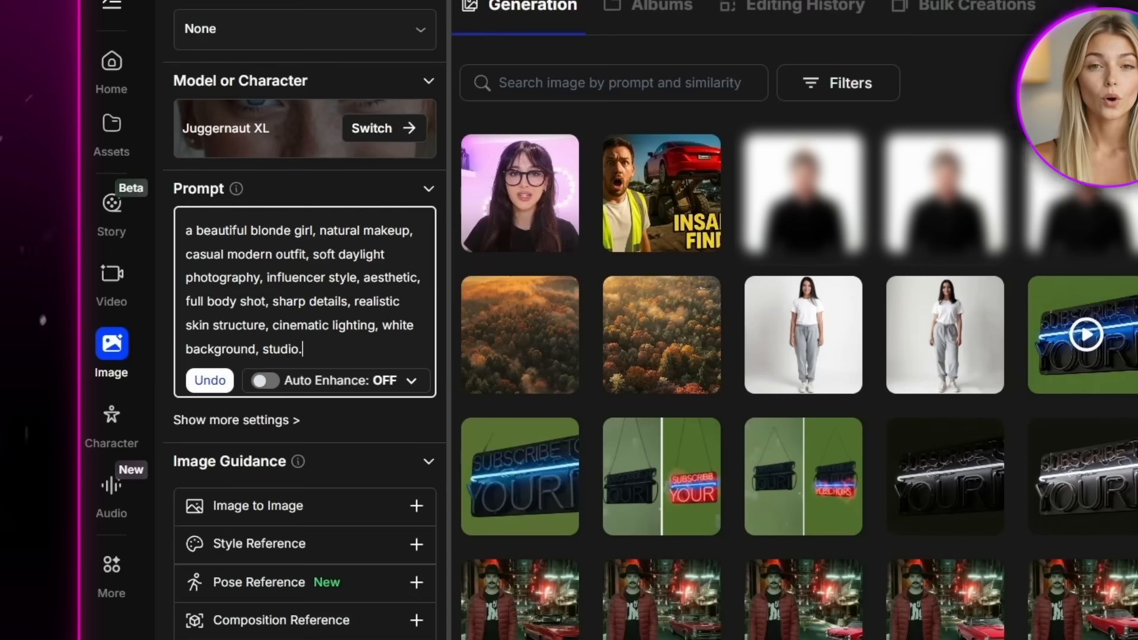
scroll("down", 3)
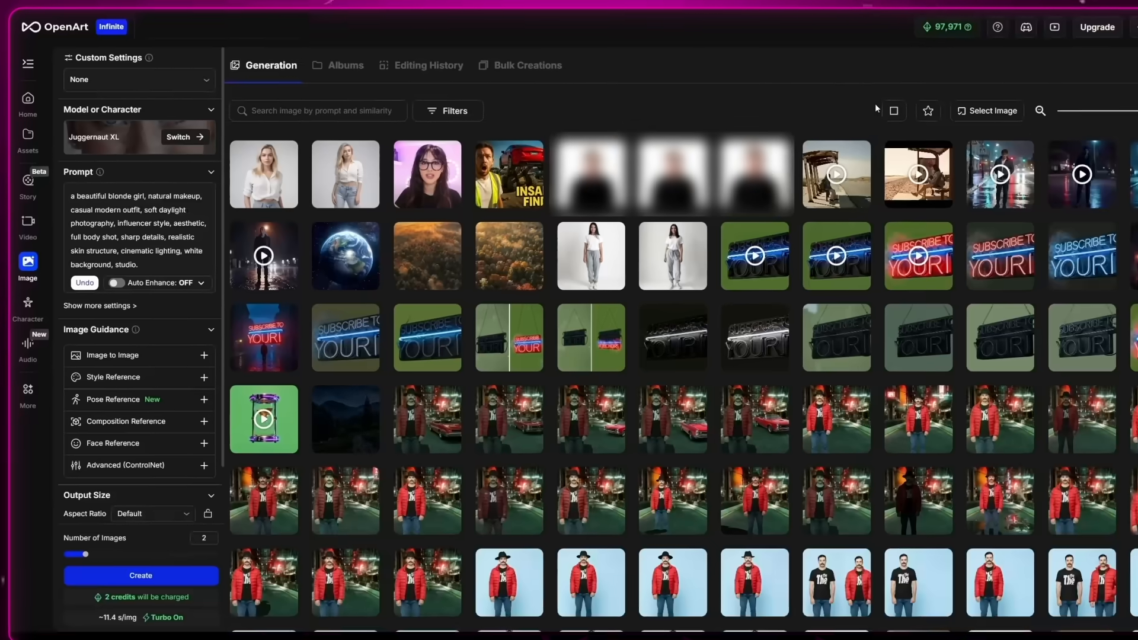
Switch to Nano Banana and generate left-turned and back-view shots of the same woman.
left_click(180, 137)
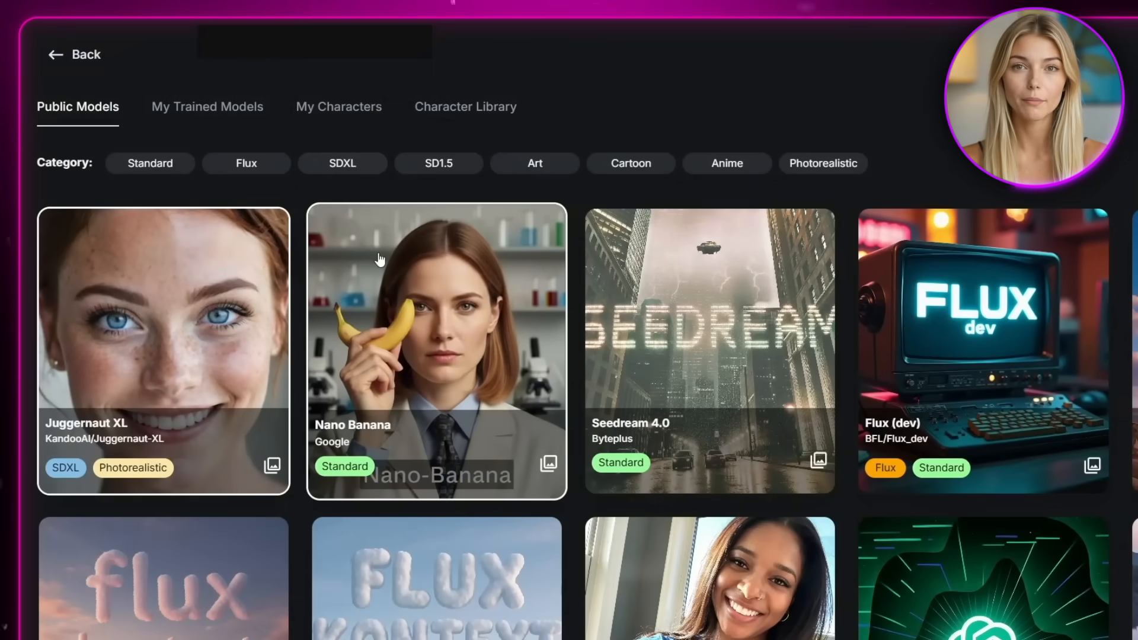
left_click(435, 350)
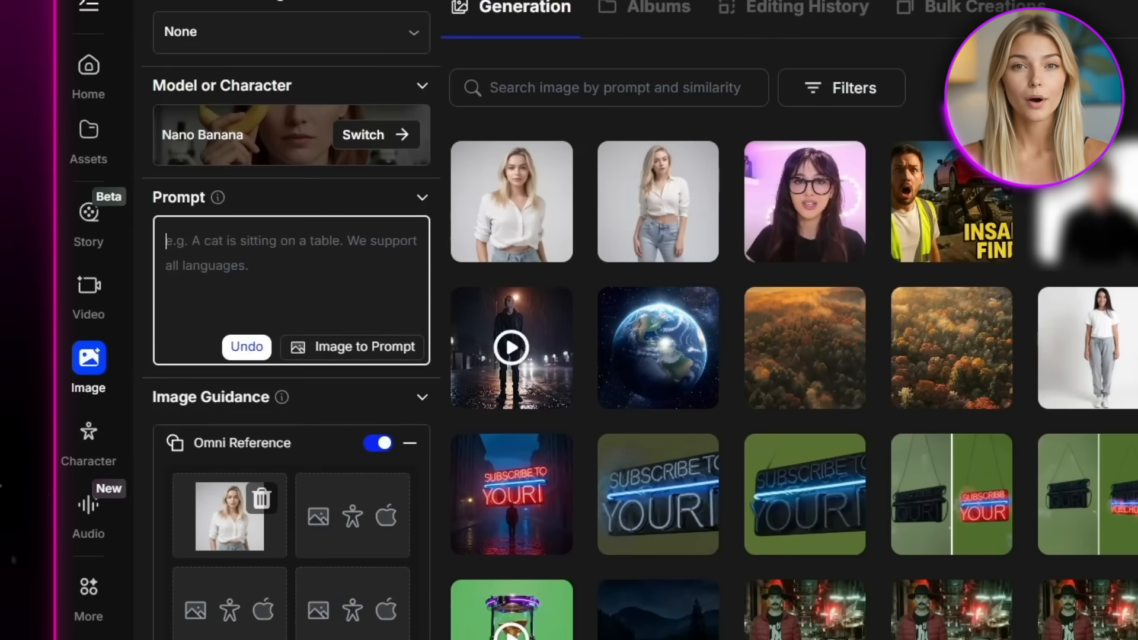
type("a shot of the same woman turning slightly to the left")
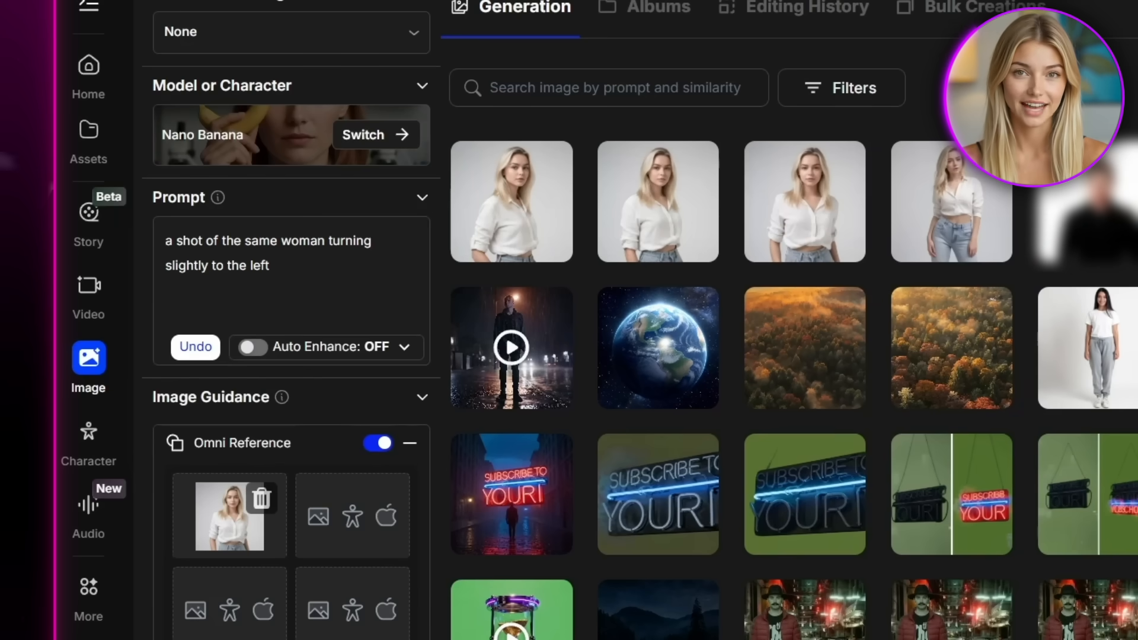
type("a shot of her turned around slightly from")
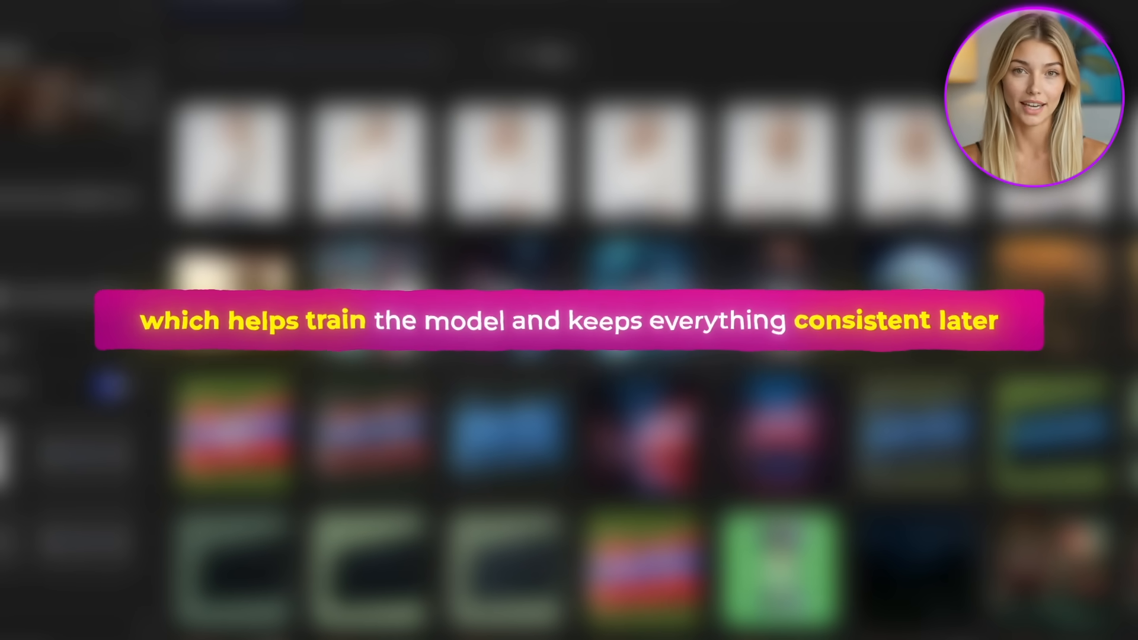
left_click(227, 148)
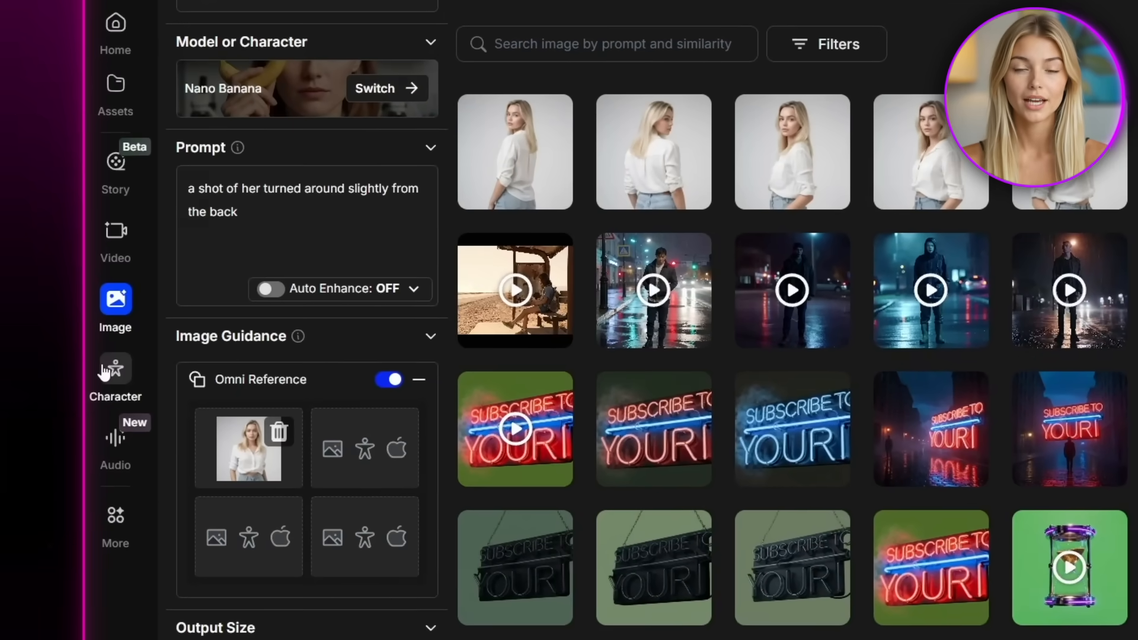
Build the Layla character from 4+ generated portraits and close the training progress window.
left_click(115, 367)
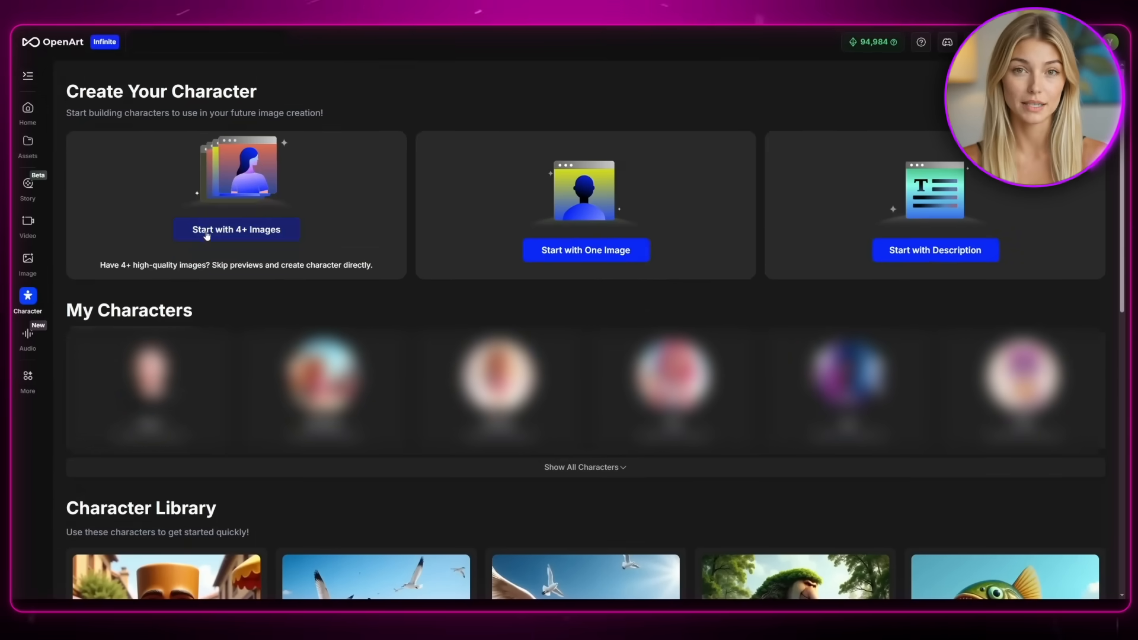
left_click(236, 229)
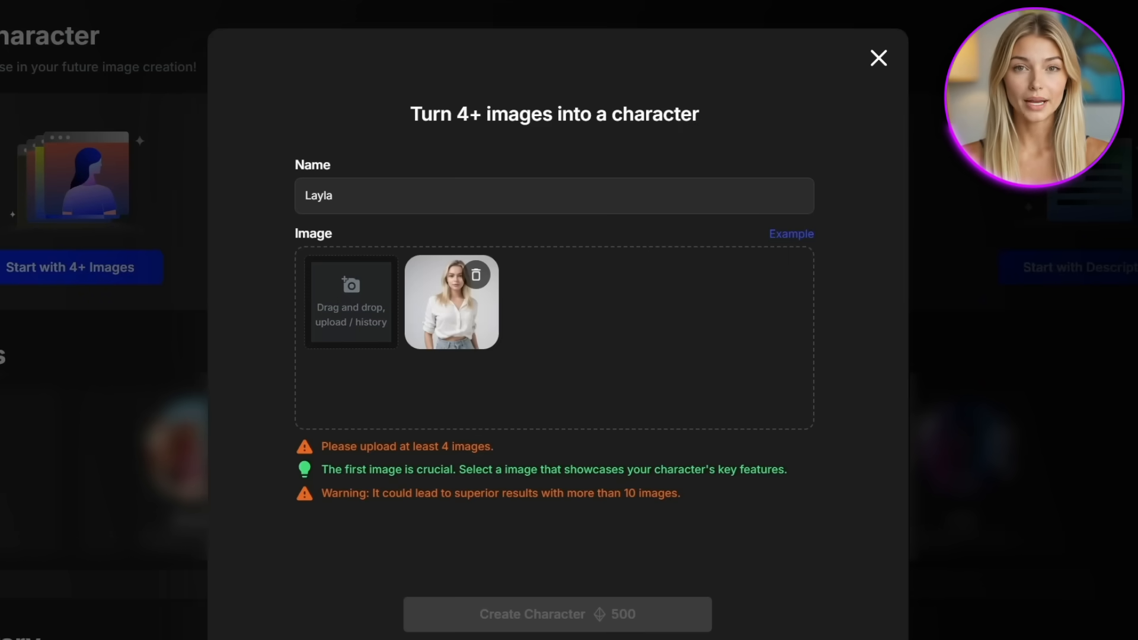
left_click(555, 614)
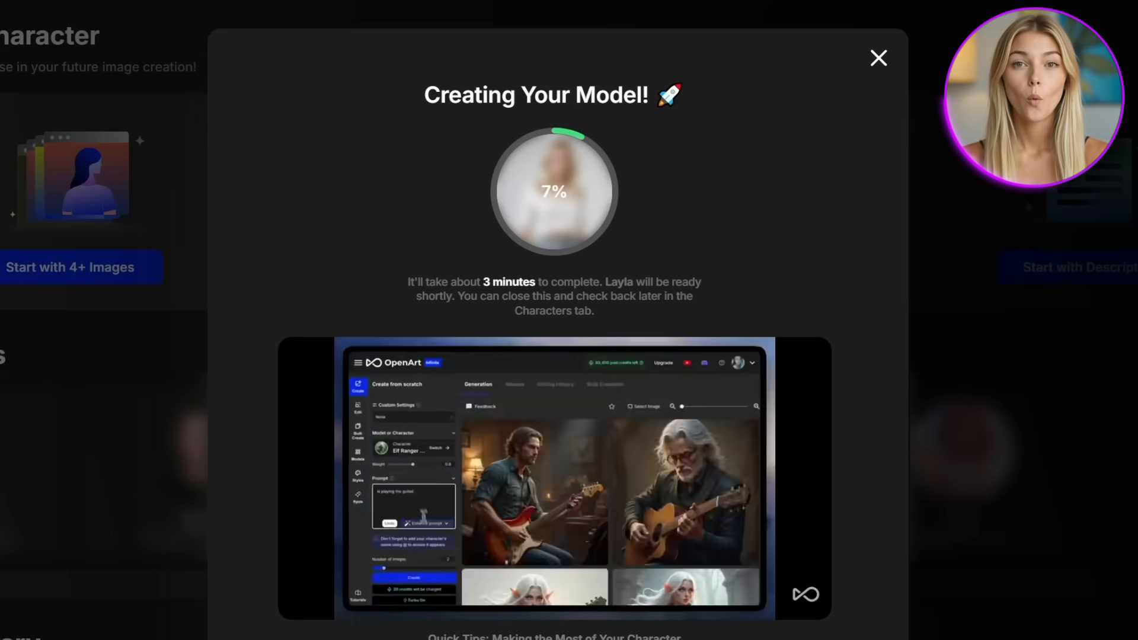
left_click(878, 57)
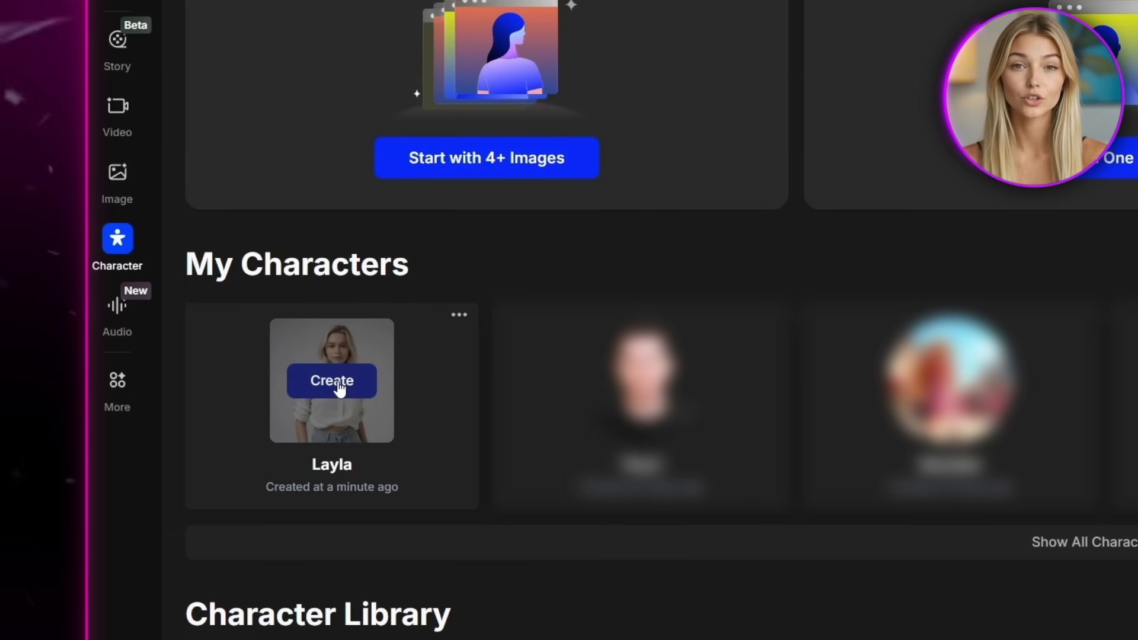
Select Layla and prompt her sitting at a cozy table with a latte-art coffee cup.
left_click(331, 381)
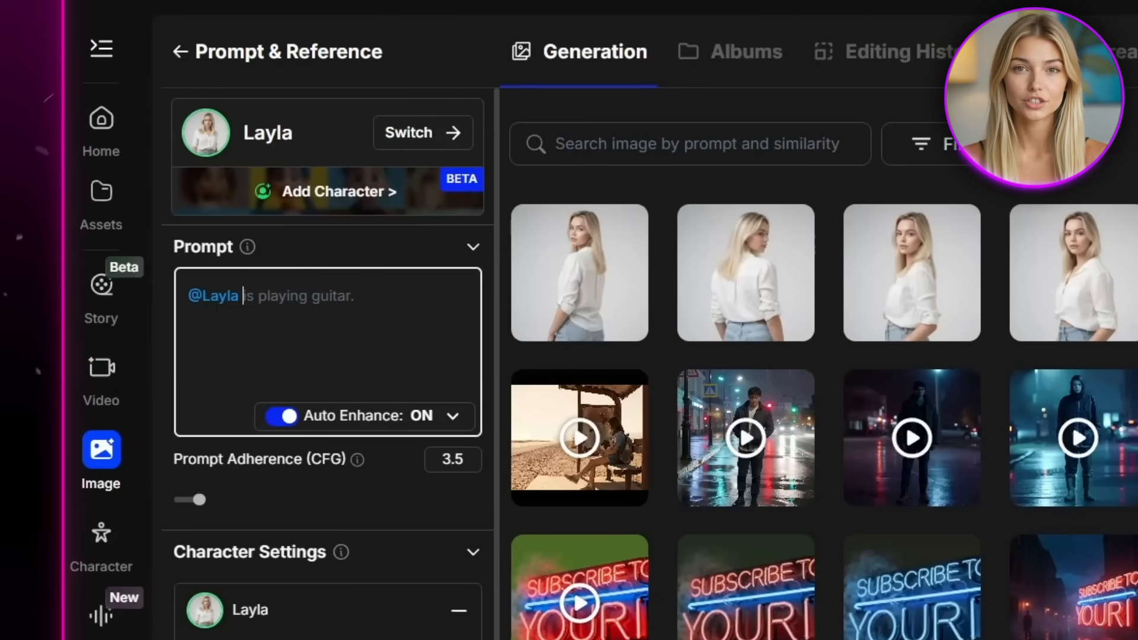
left_click(326, 348)
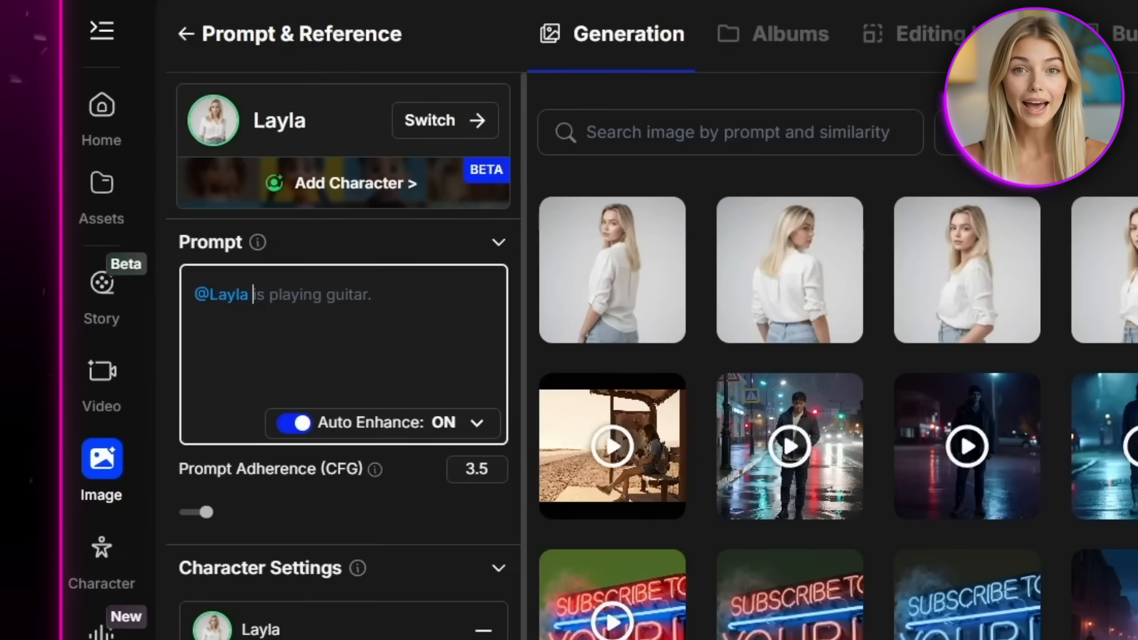
type("is sitting at a cozy modern coffee table, holding a")
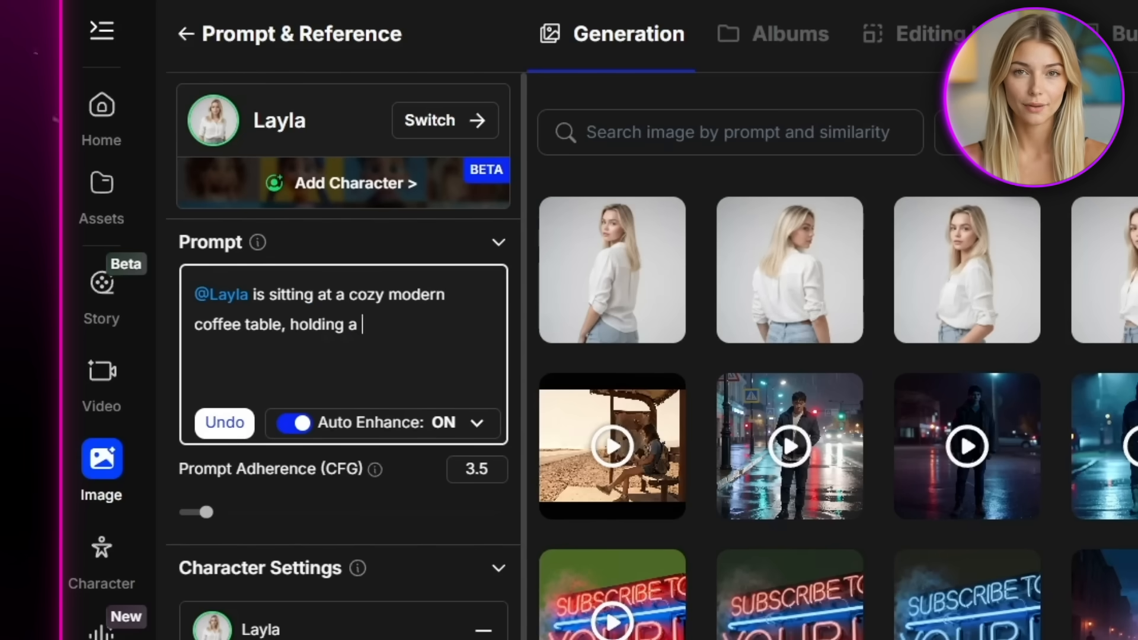
type("coffee cup with latte art, warm natural daylight, candid influencer-style photo, soft ba")
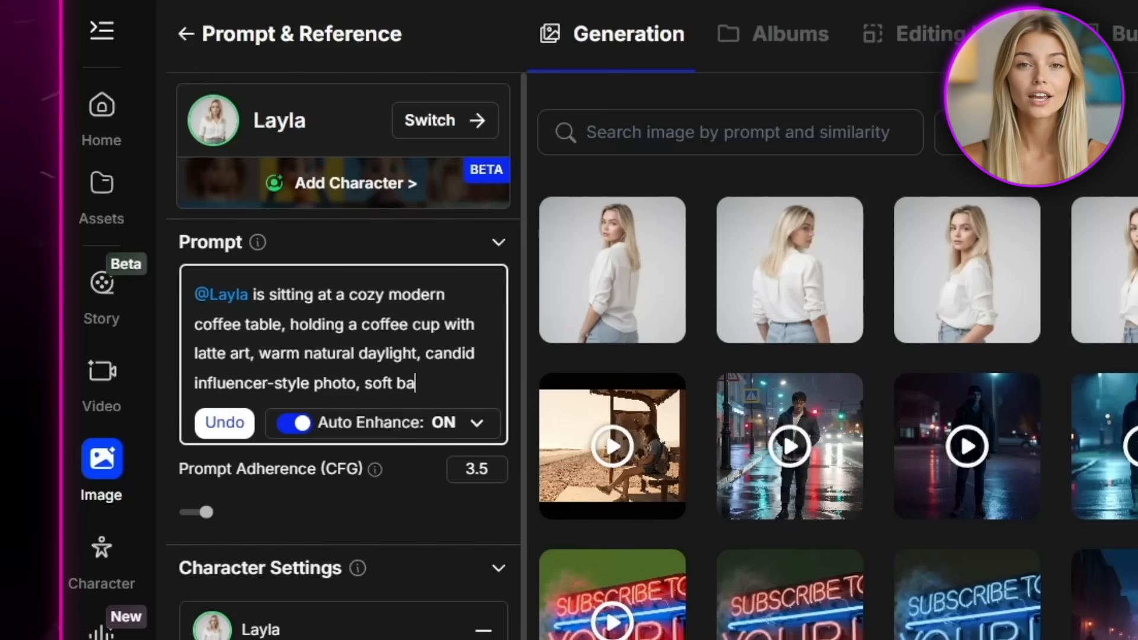
type("ckground")
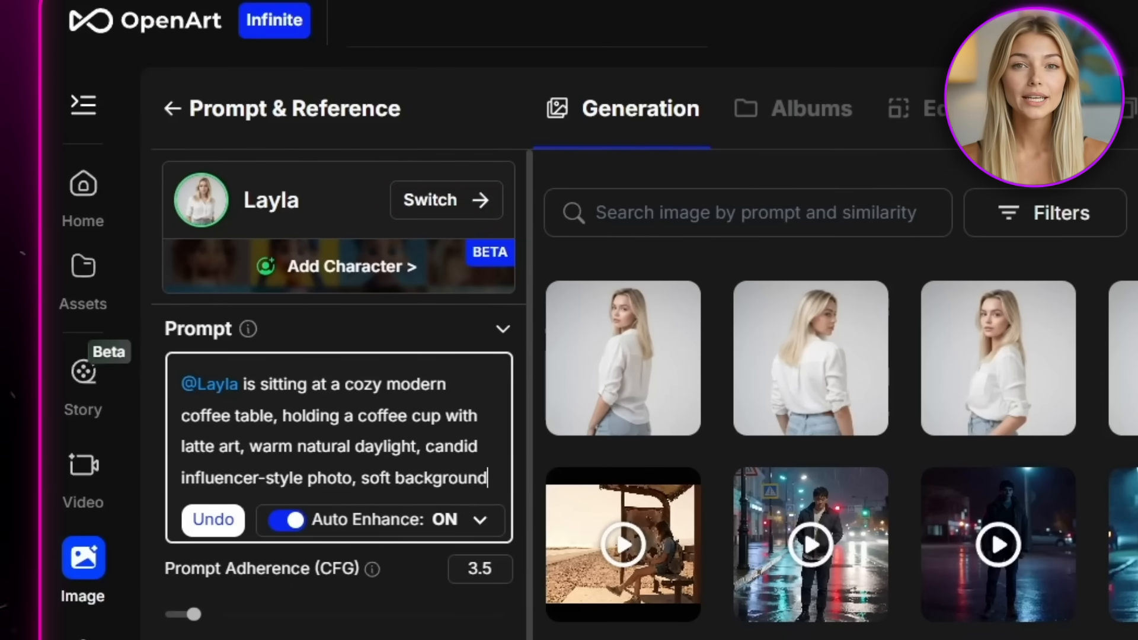
scroll("down", 3)
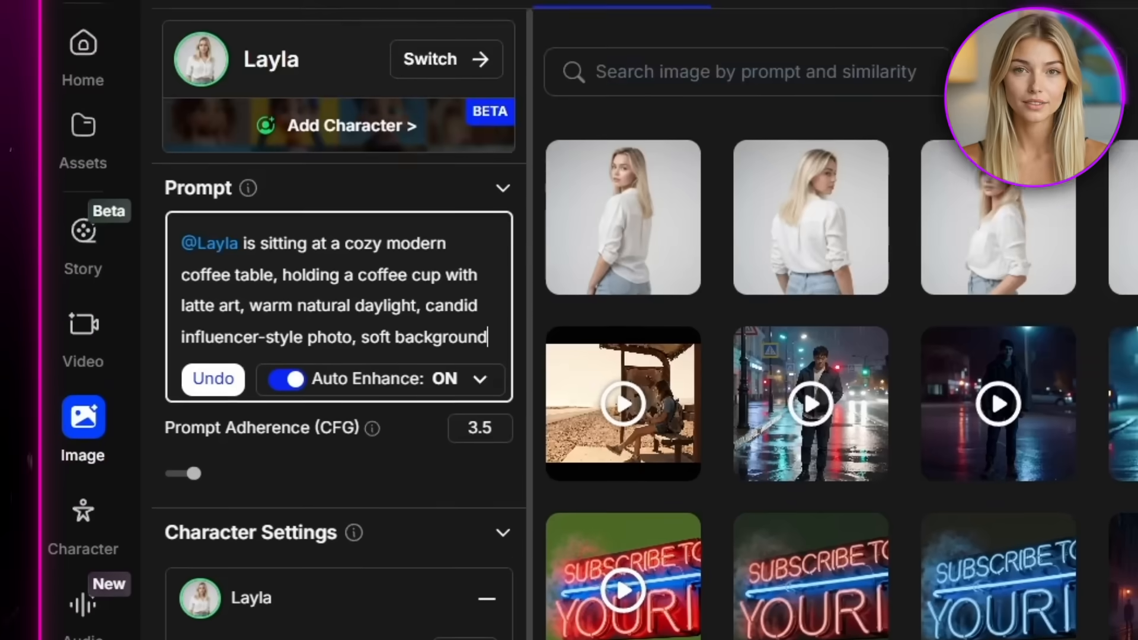
Set prompt adherence to 5, turn off 'Keep clothes the same', and request two images.
scroll("down", 3)
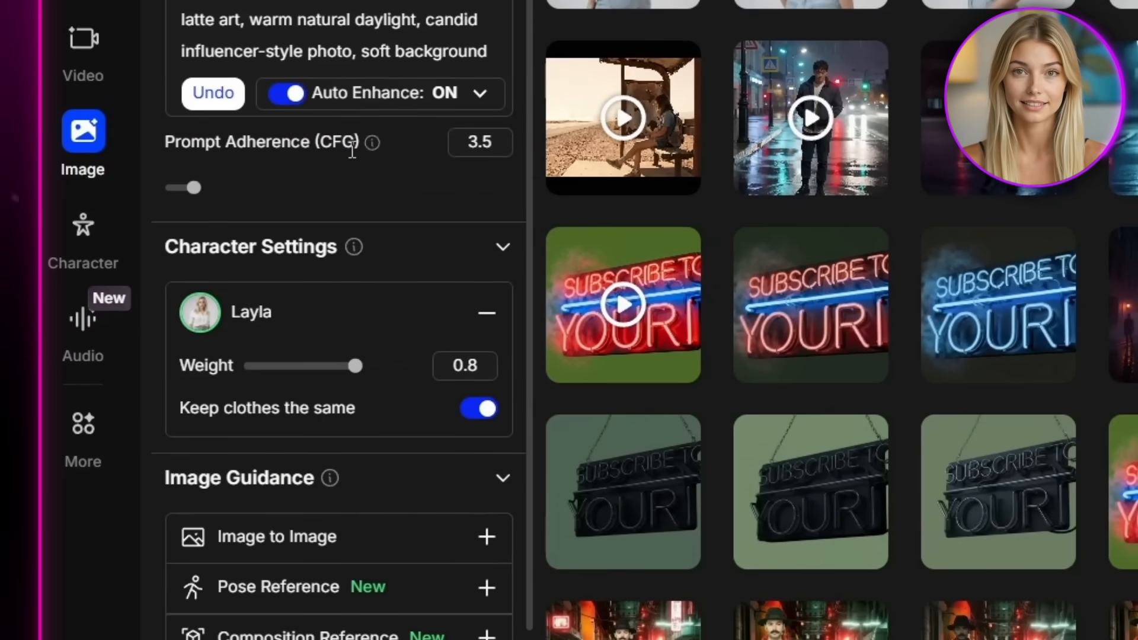
mouse_move(372, 143)
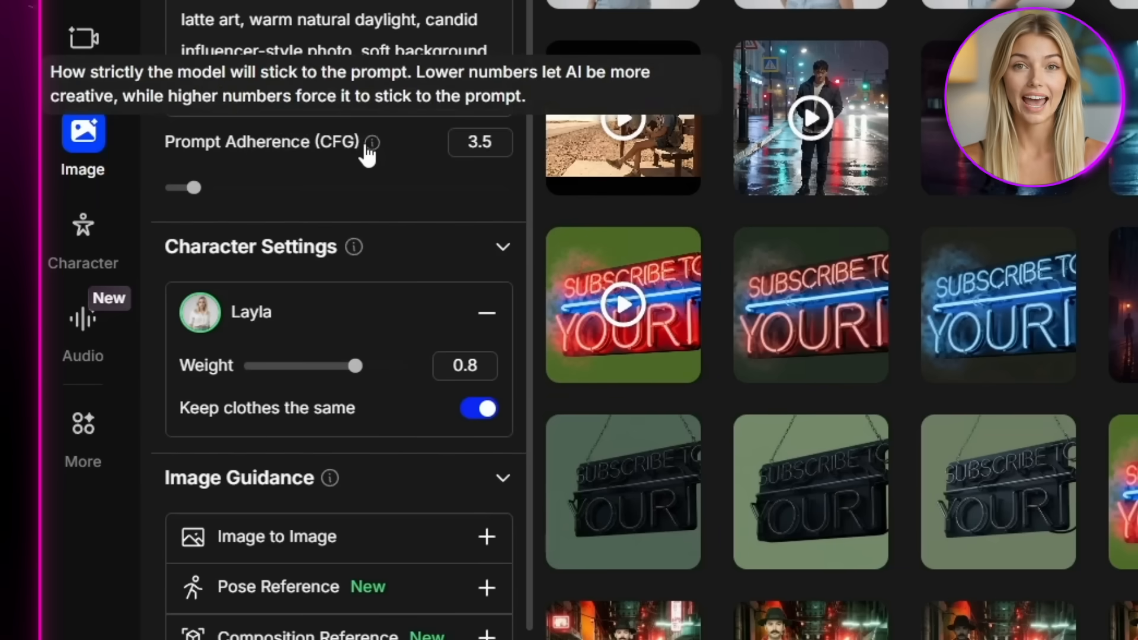
left_click_drag(192, 188, 203, 188)
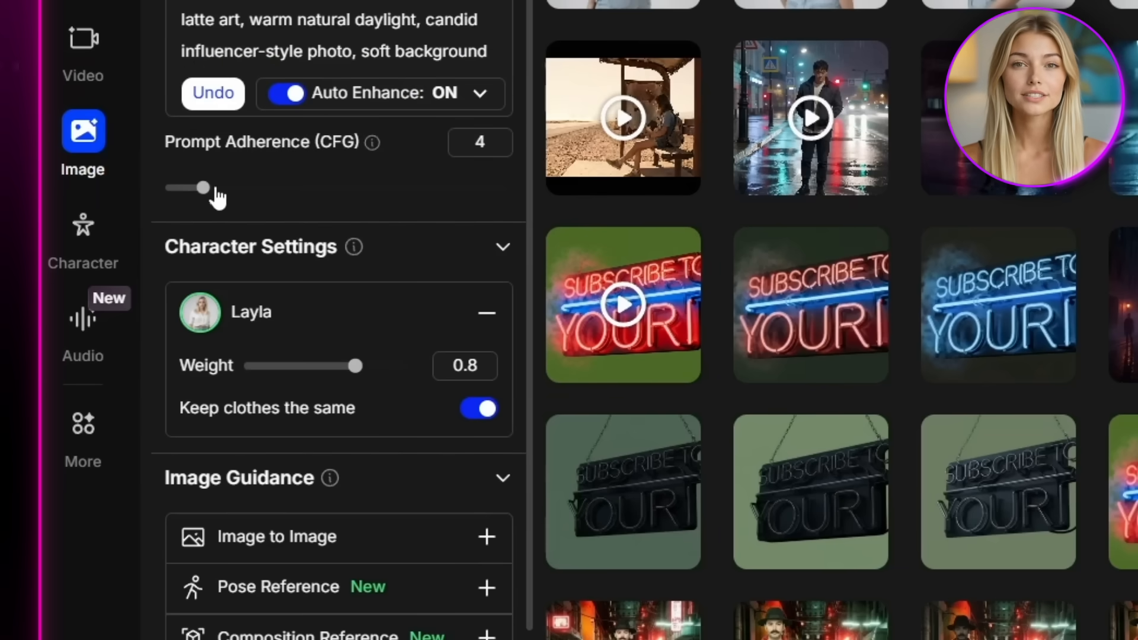
left_click_drag(203, 187, 229, 187)
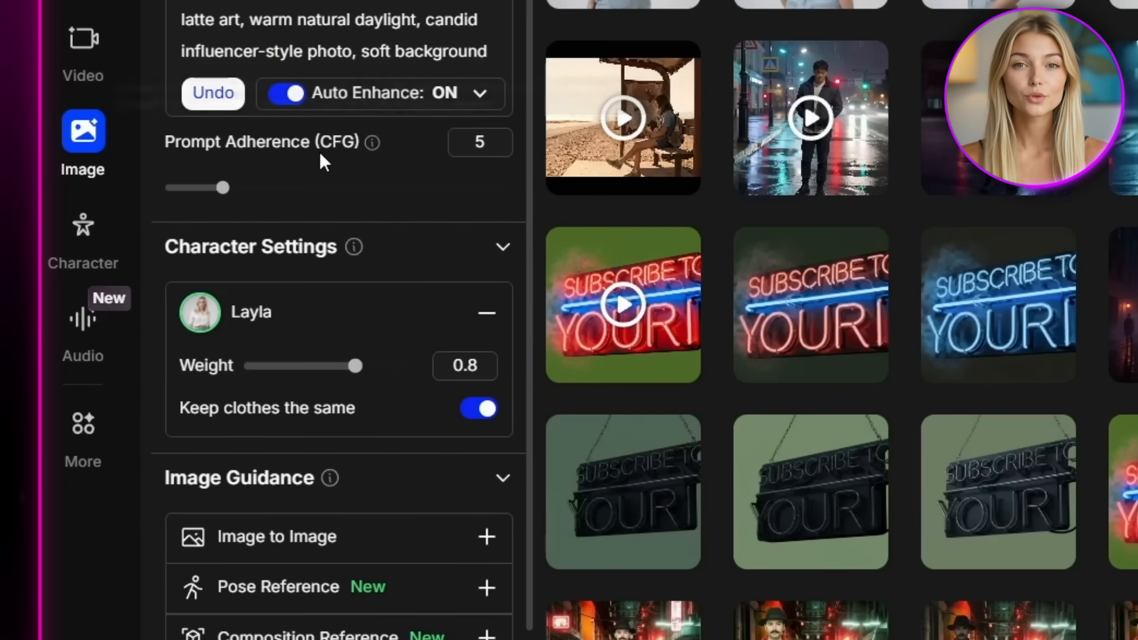
scroll("down", 3)
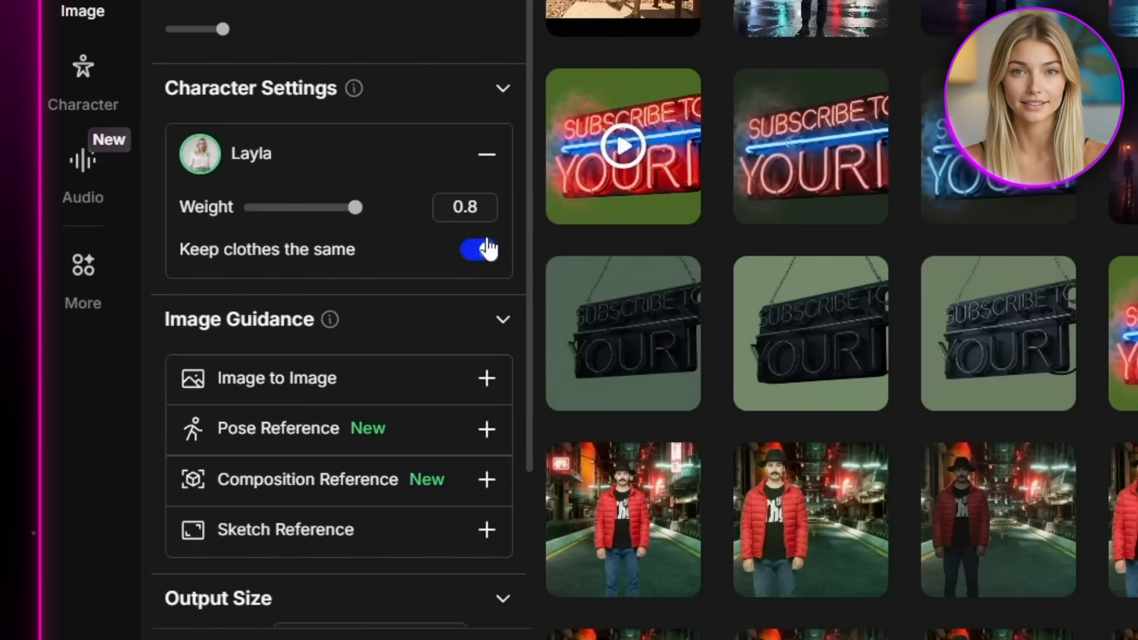
left_click(477, 250)
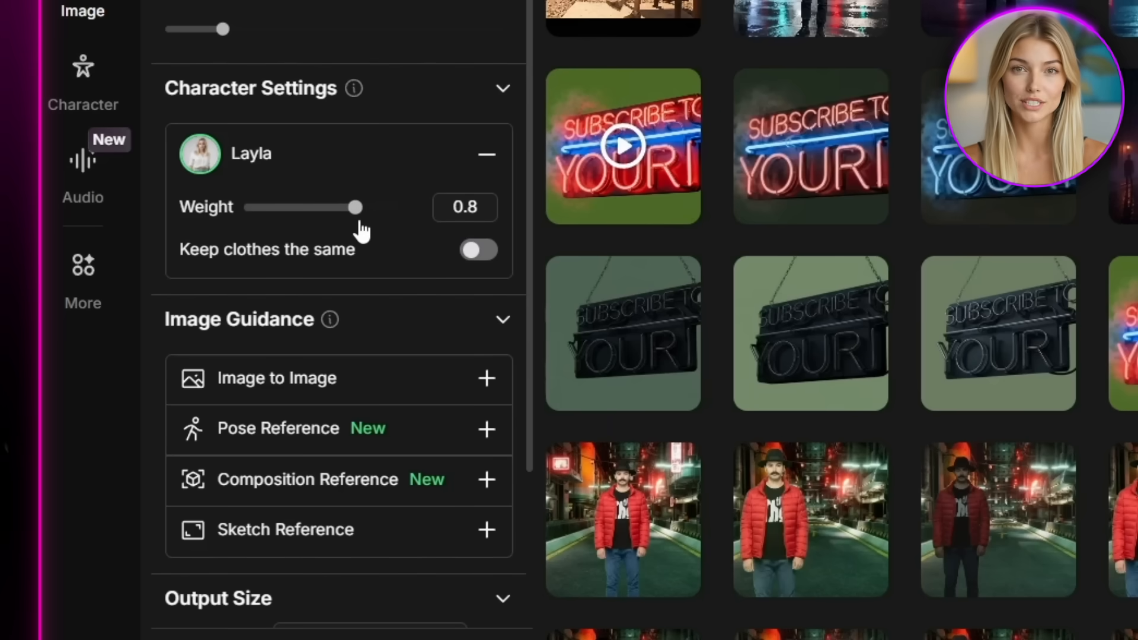
scroll("down", 3)
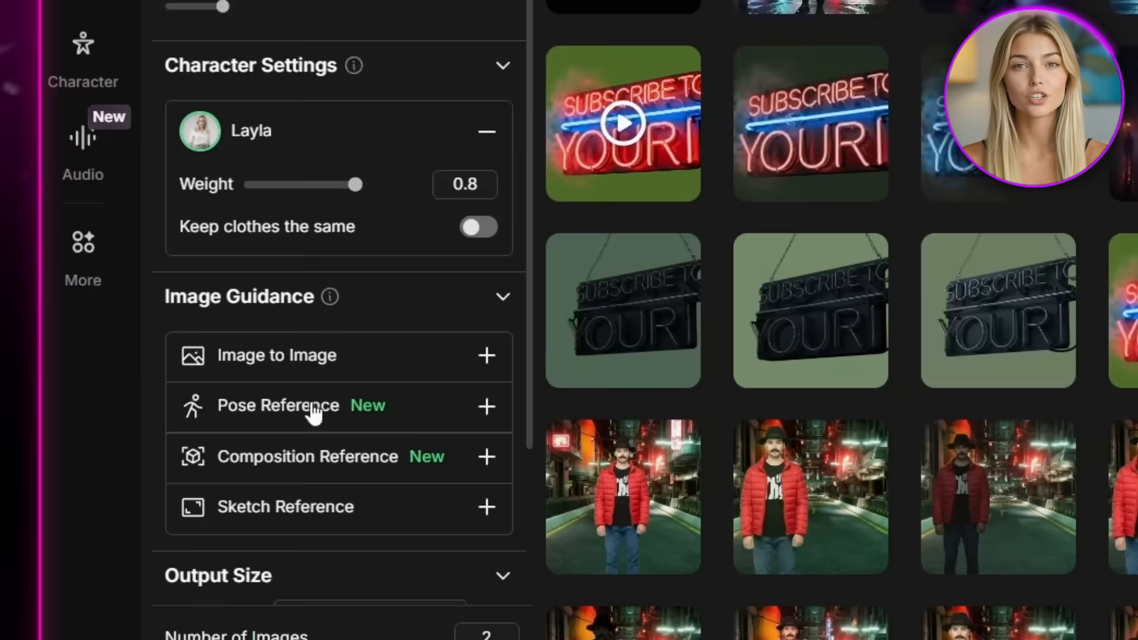
scroll("down", 3)
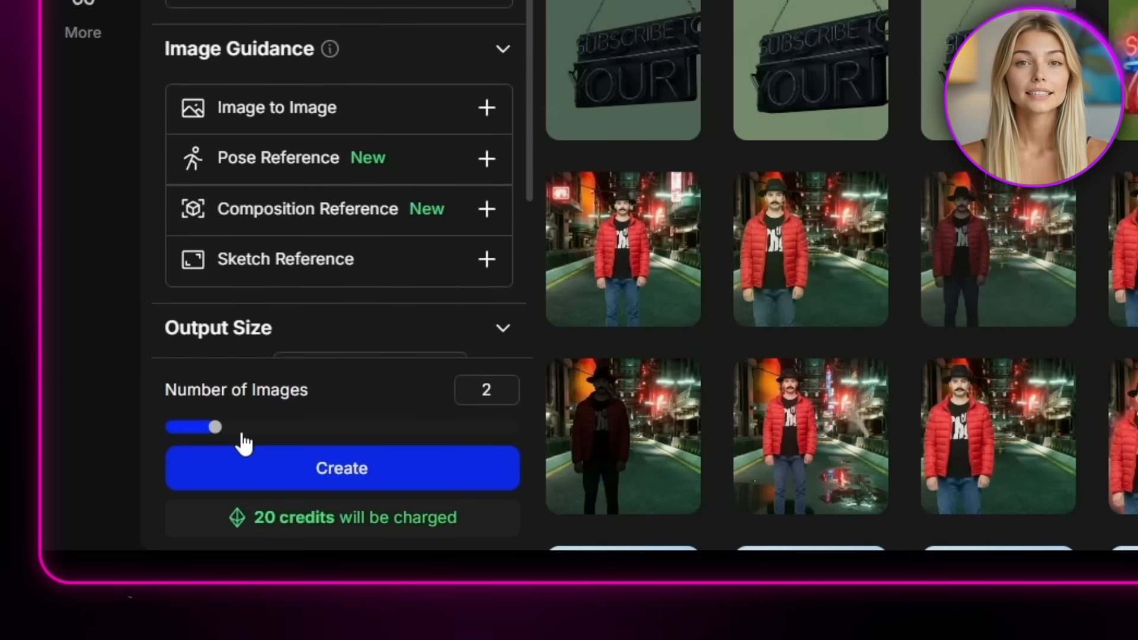
left_click_drag(214, 427, 267, 427)
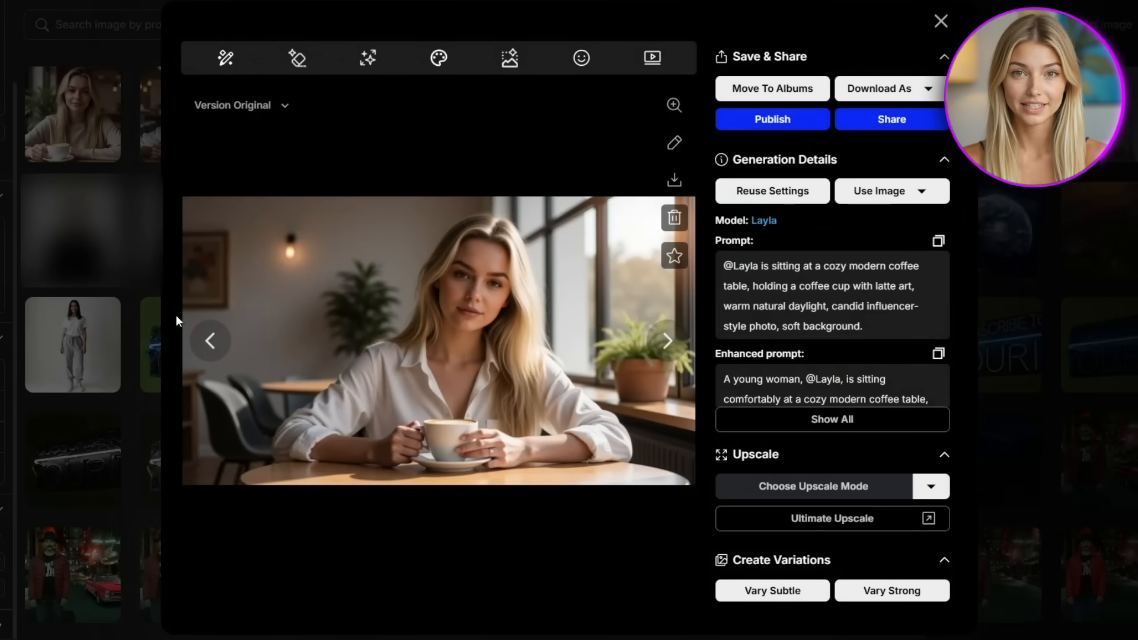
Browse the generated café photos of Layla, close the viewer, and switch to Video.
left_click(667, 340)
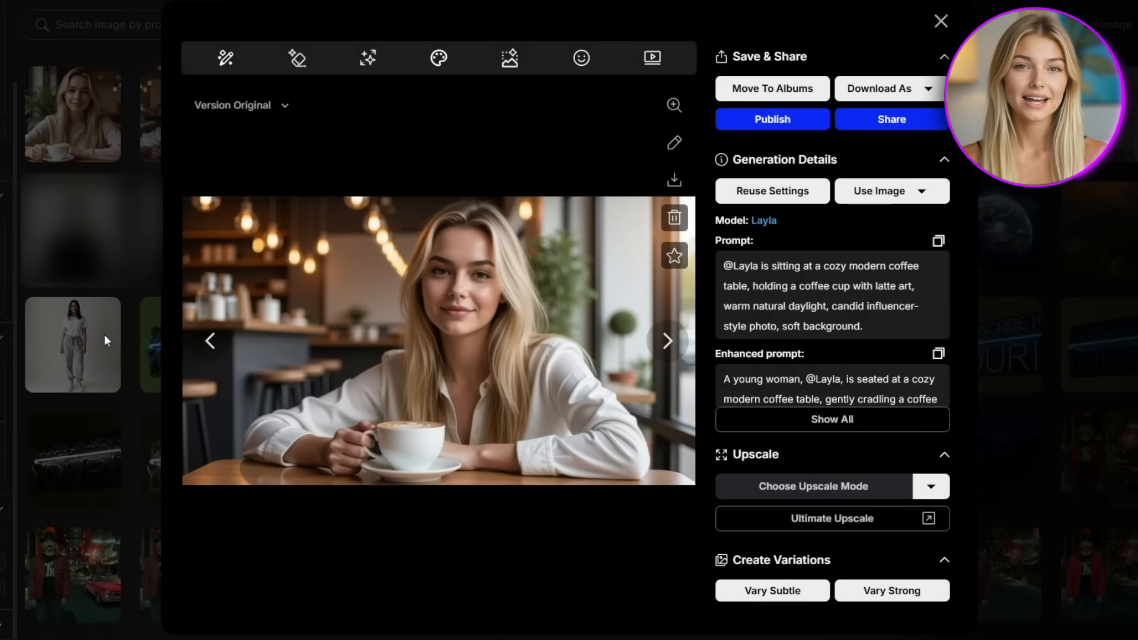
left_click(667, 340)
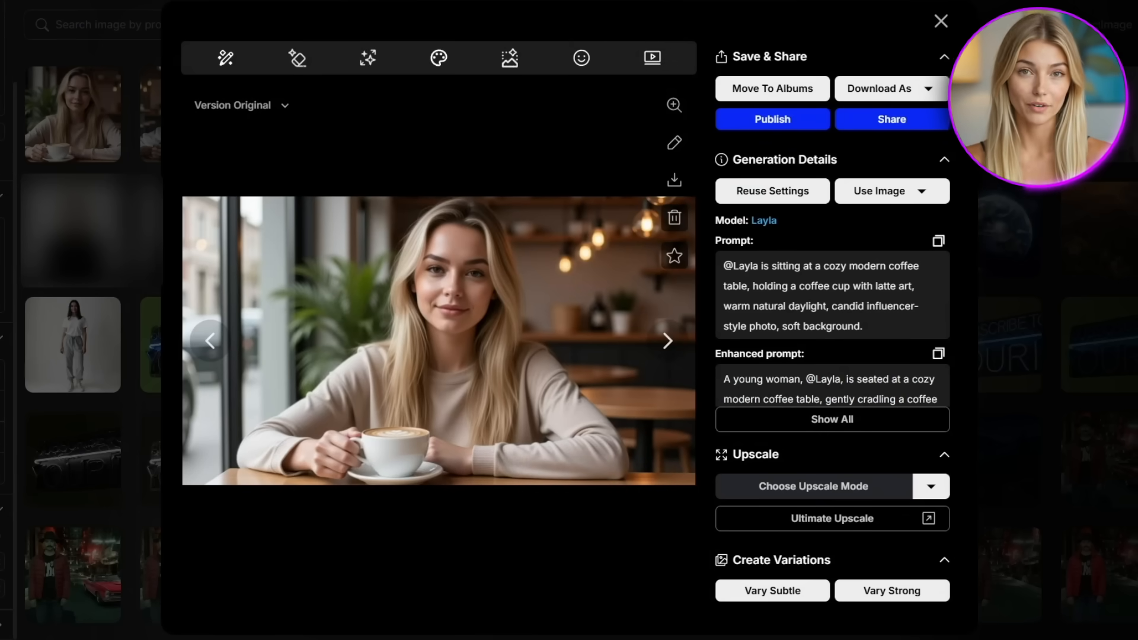
left_click(940, 21)
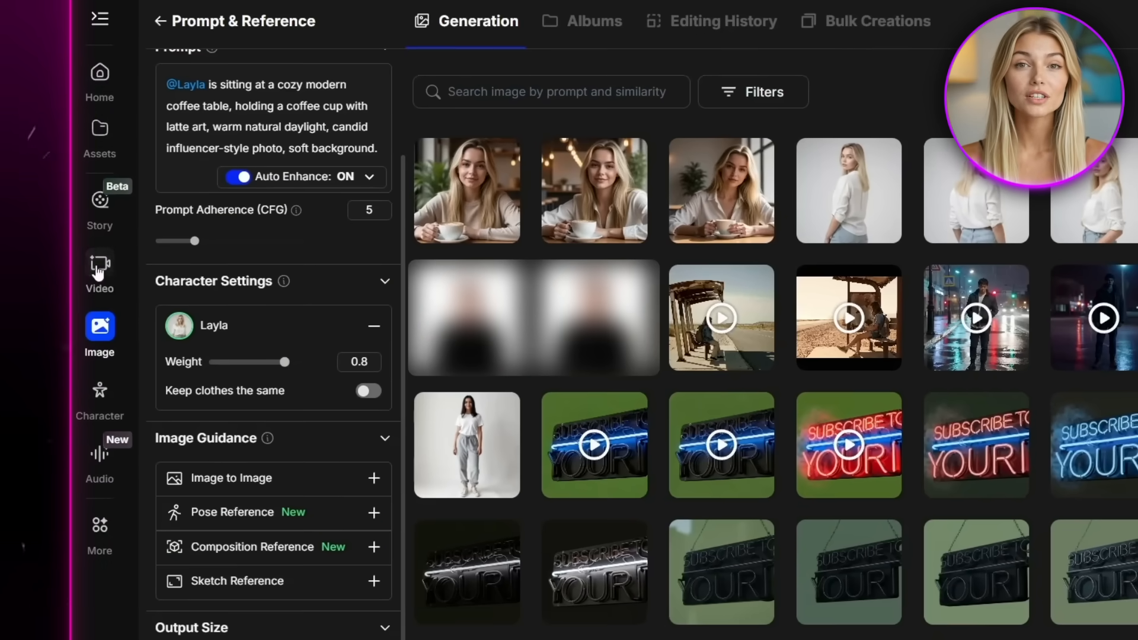
left_click(99, 265)
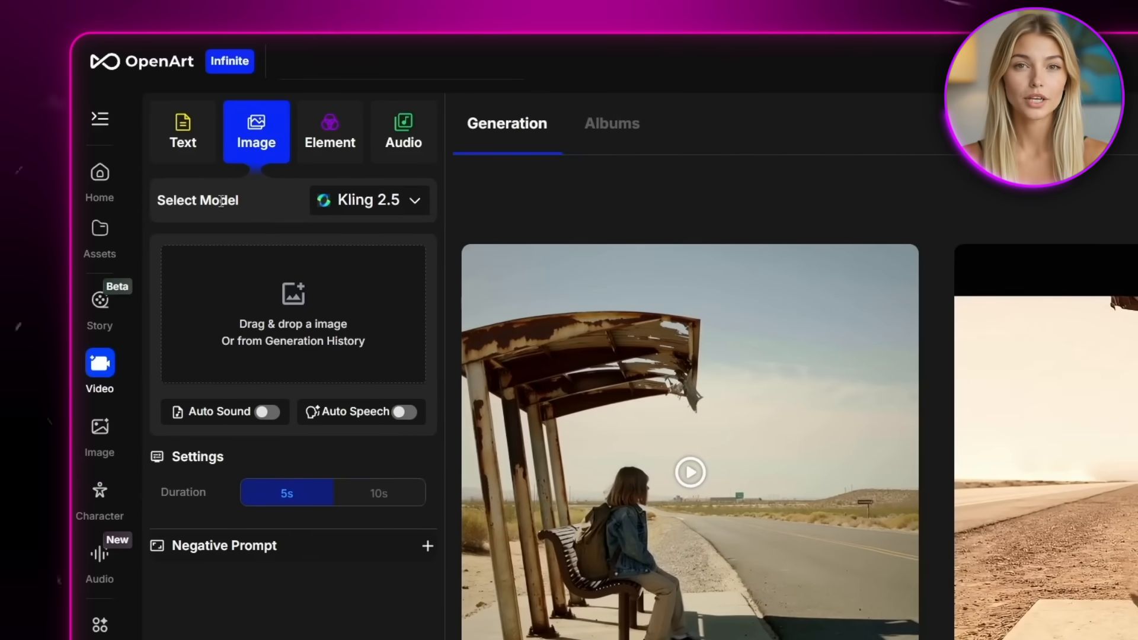
Choose Veo3 from the video model dropdown.
left_click(369, 200)
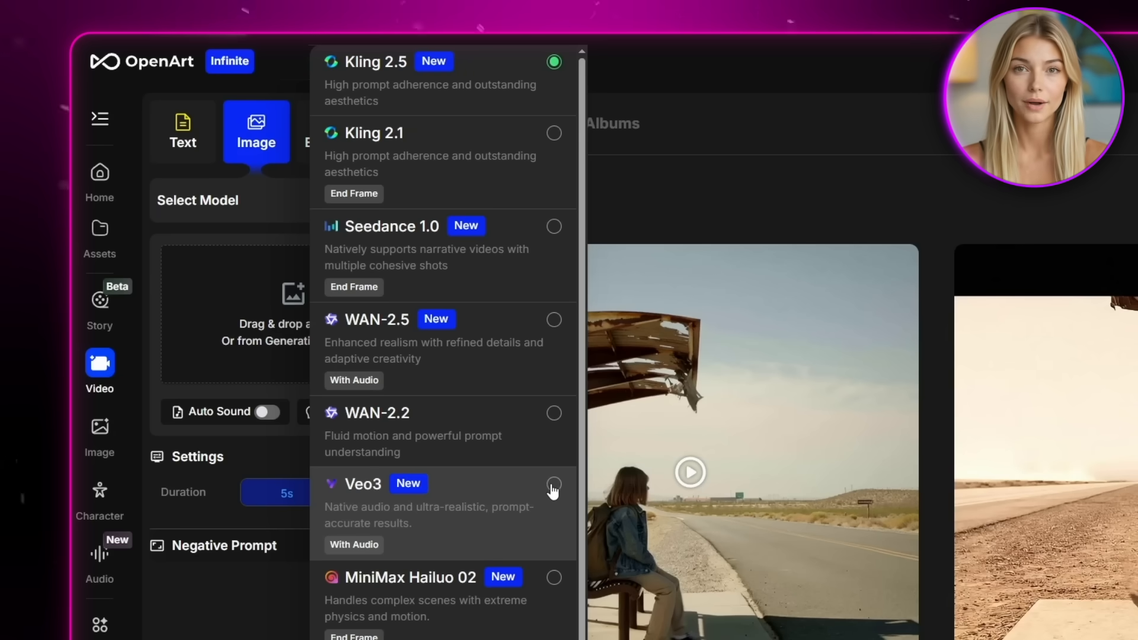
left_click(553, 483)
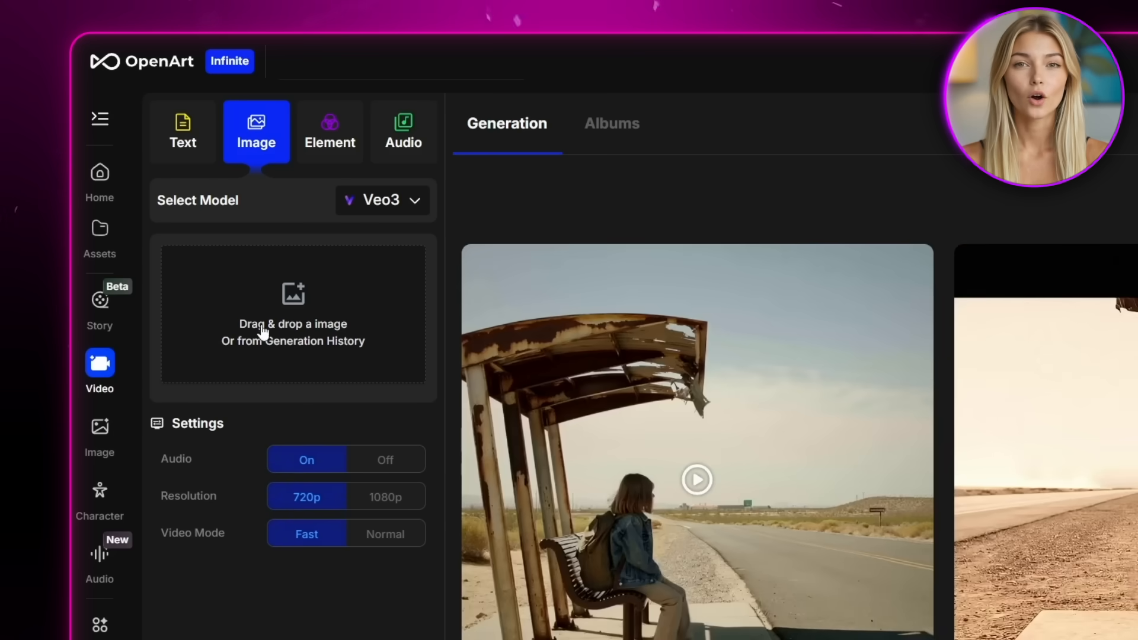
Attach Layla's café photo from history and describe her slowly sipping coffee, then looking out.
left_click(292, 340)
type("Using the reference image, animate he")
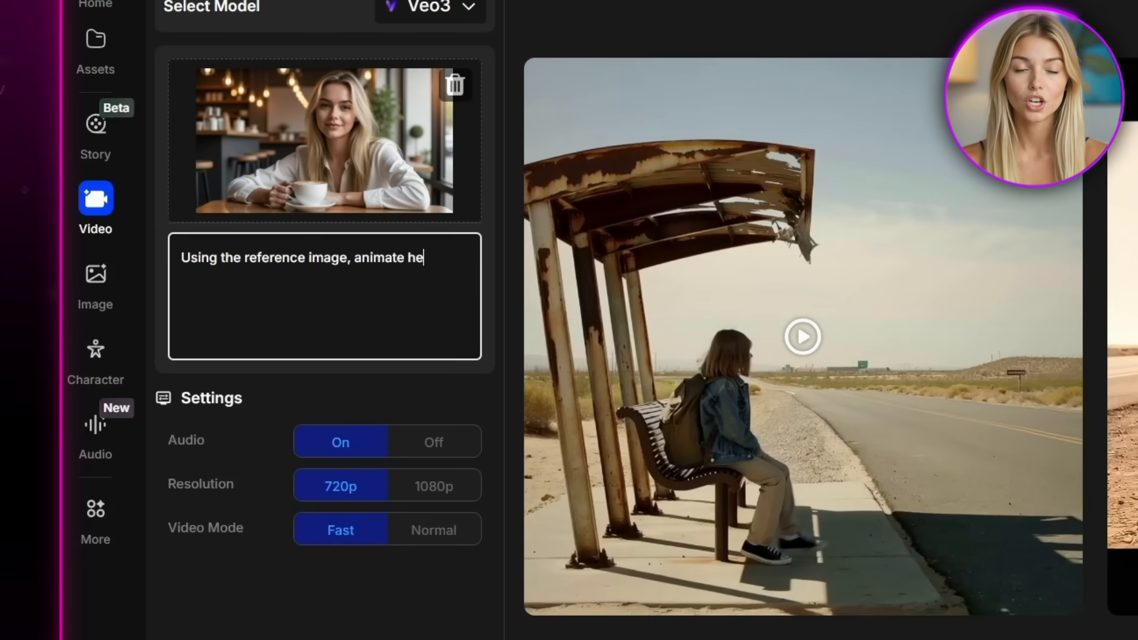
type("r lifting the coffee cup slowly, ta")
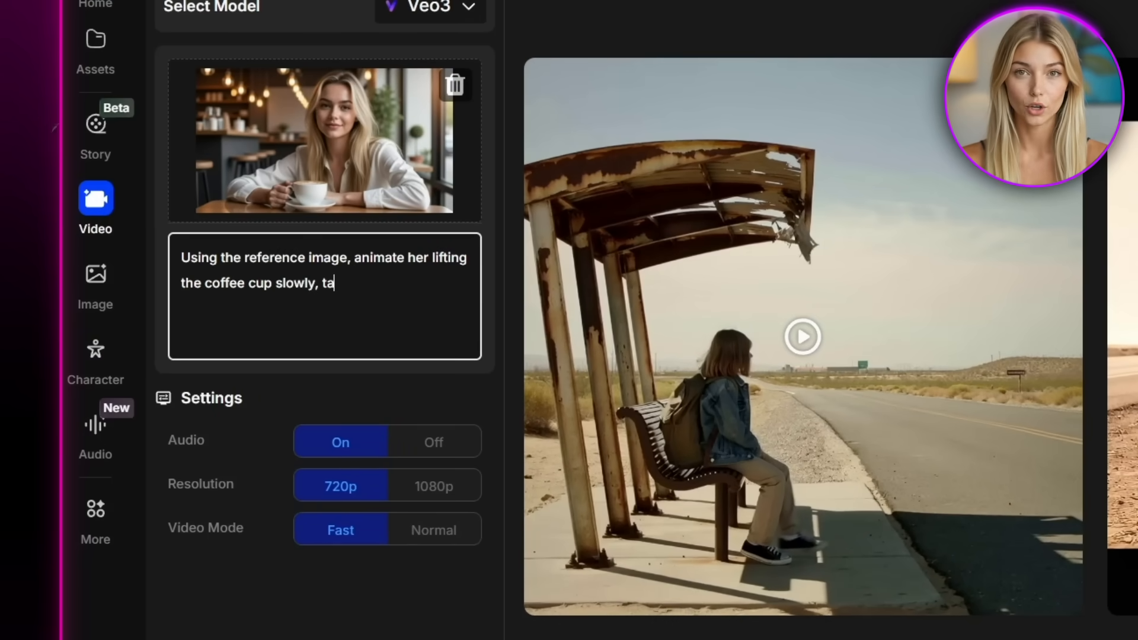
type("king a small sip, then looking out t")
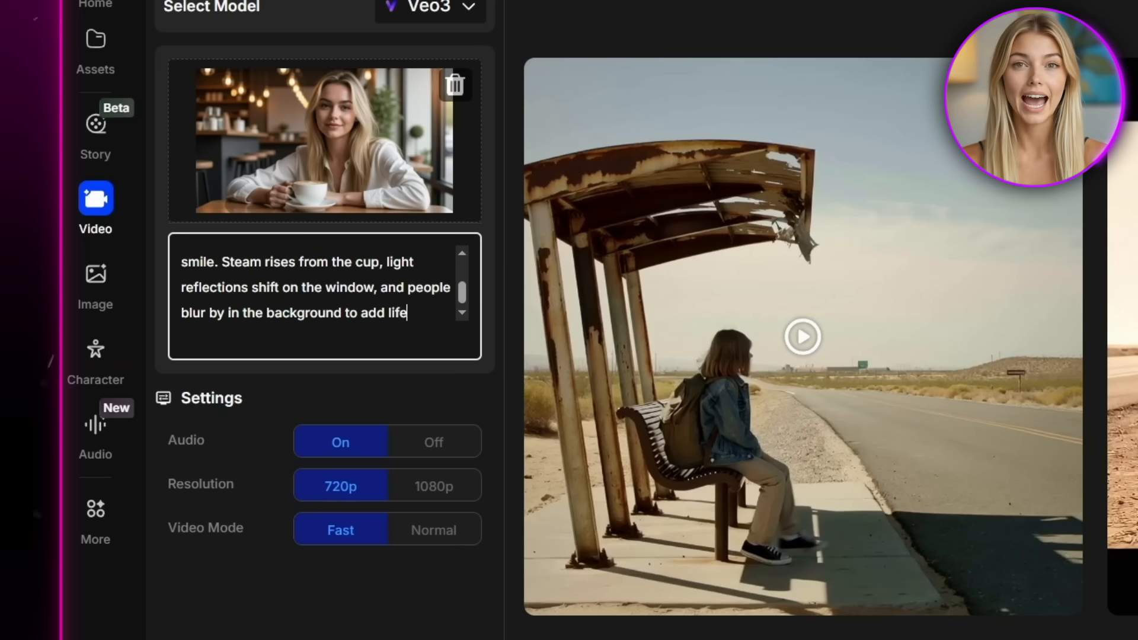
scroll("down", 3)
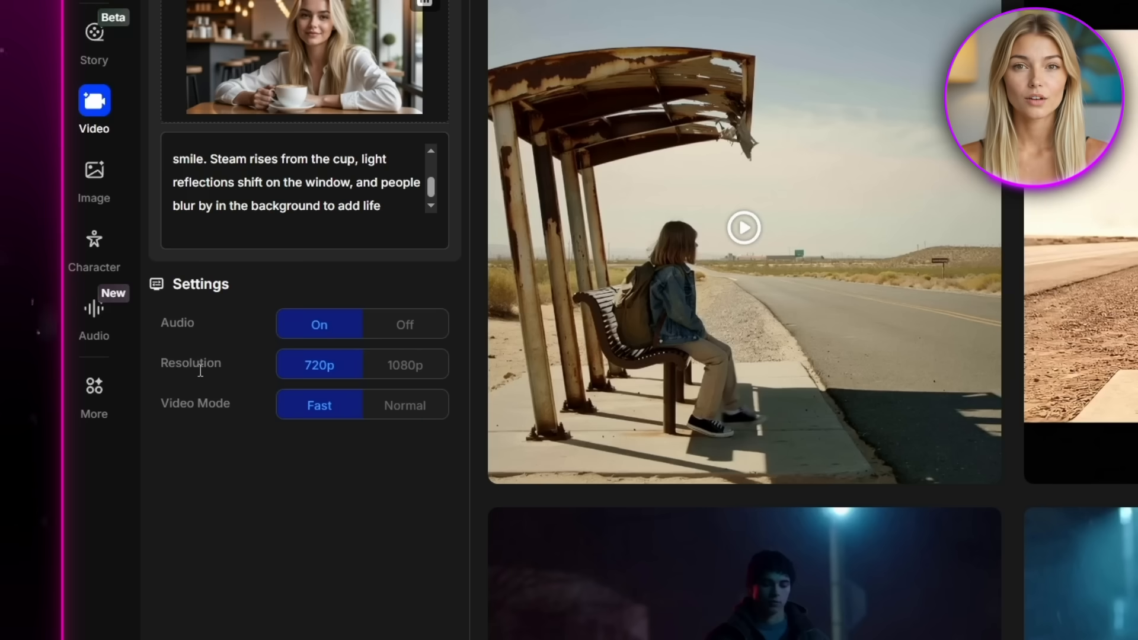
Generate the café video at 1080p resolution in Normal video mode.
left_click(404, 363)
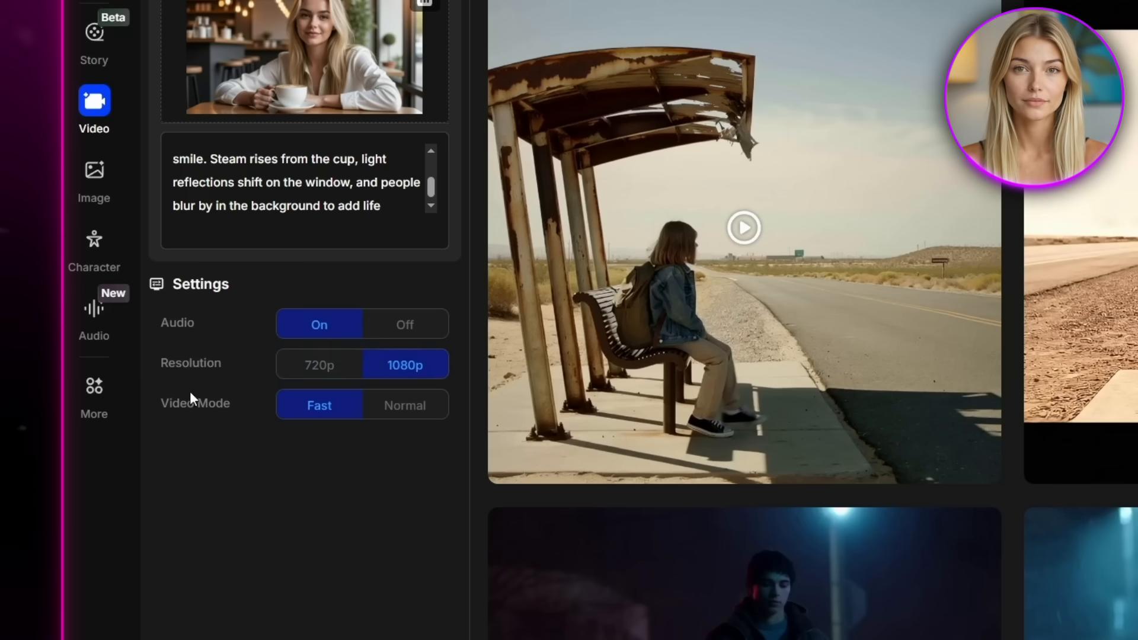
left_click(405, 405)
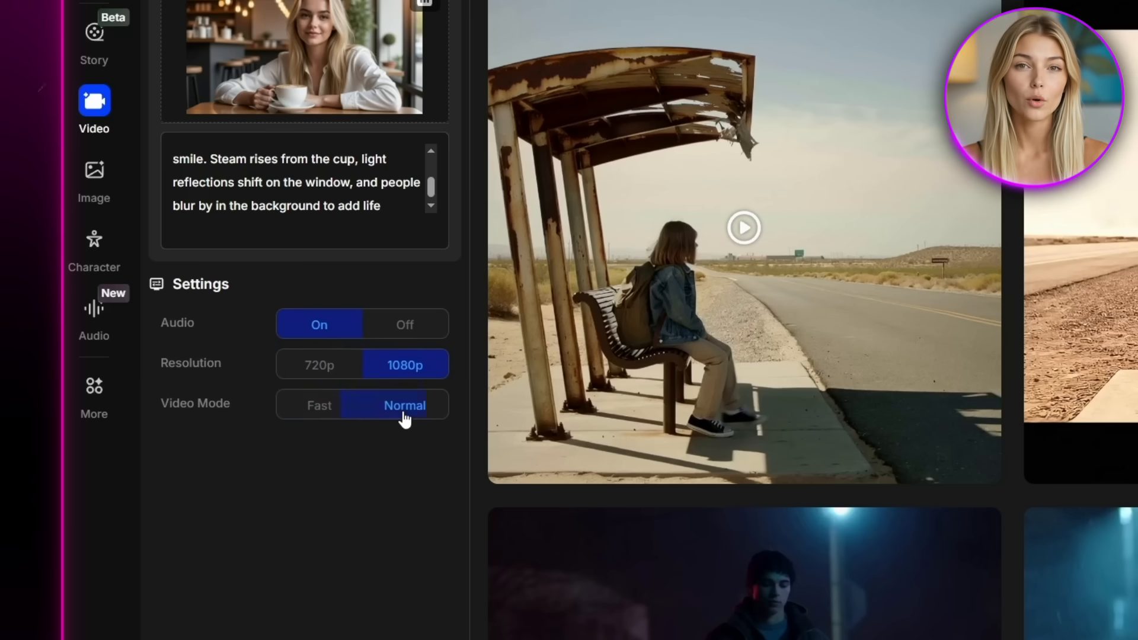
scroll("down", 3)
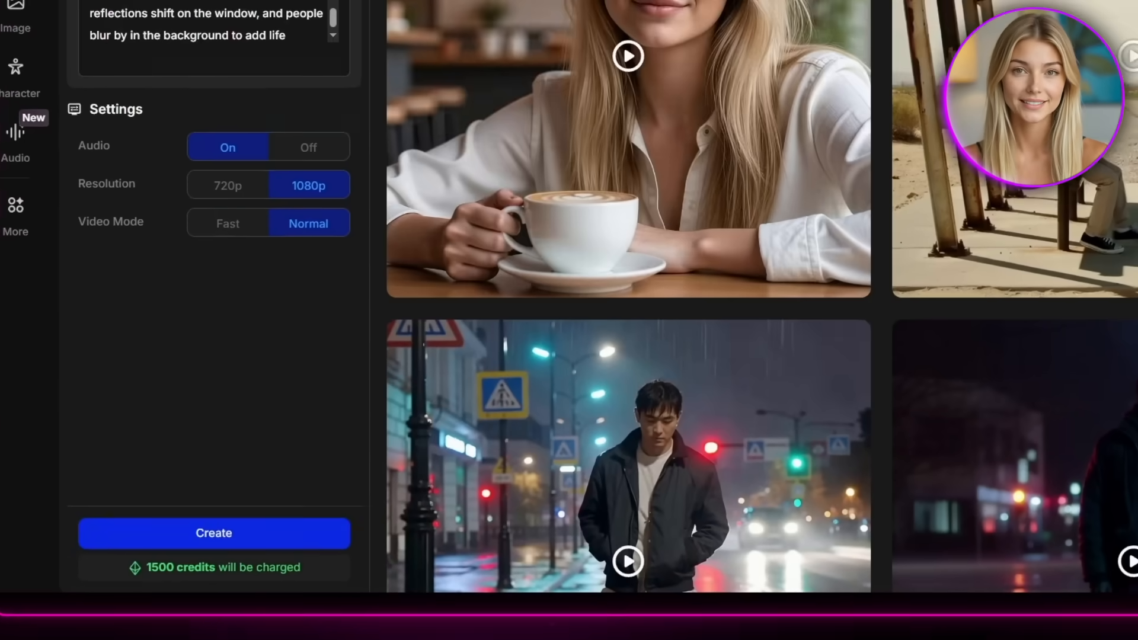
left_click(629, 57)
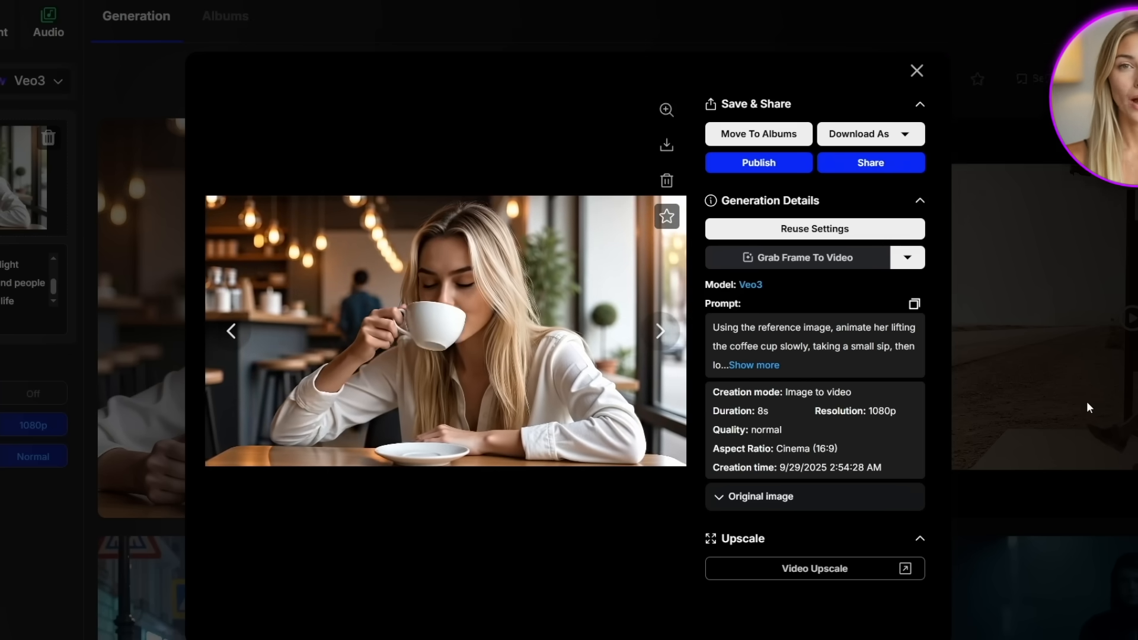
Close the finished coffee-sipping Veo3 video preview.
left_click(916, 70)
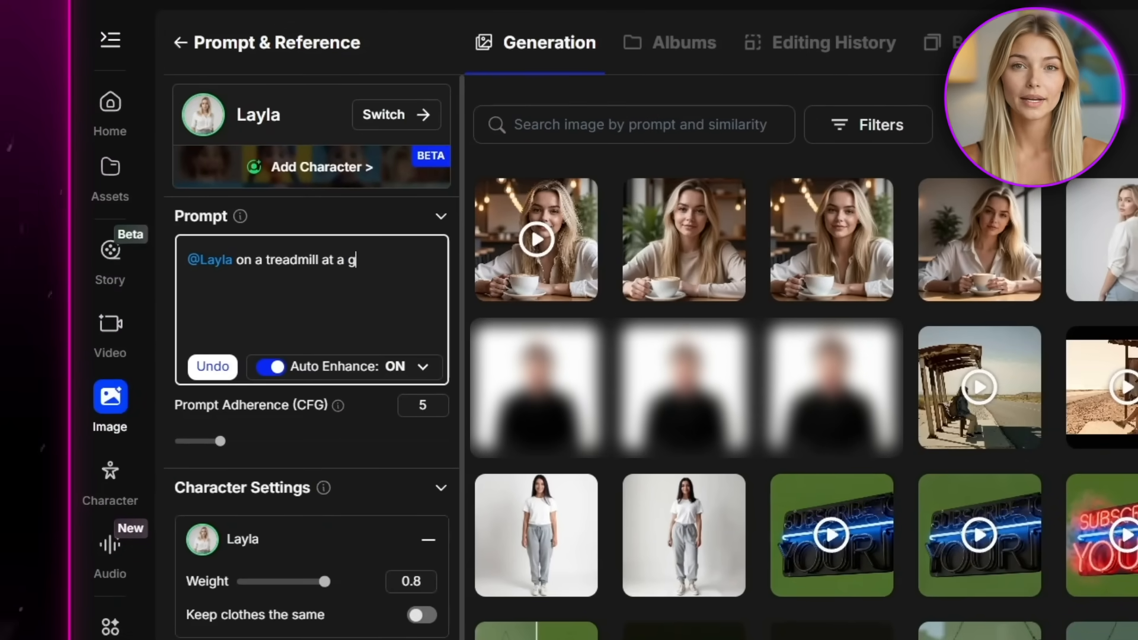
Prompt Layla on a gym treadmill in leggings, crop top, water bottle; set adherence to 6.
type("ym, sporty leggings and a crop top")
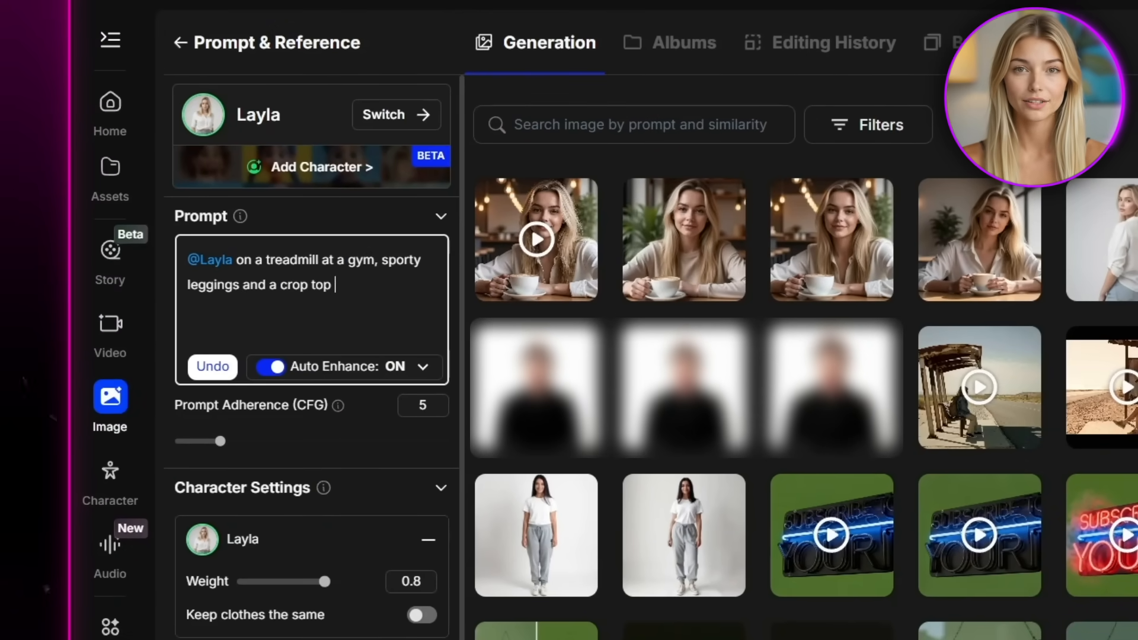
type("outfit, holding a water bottle, bright fitness studio lighting, influencer workout snapshot.")
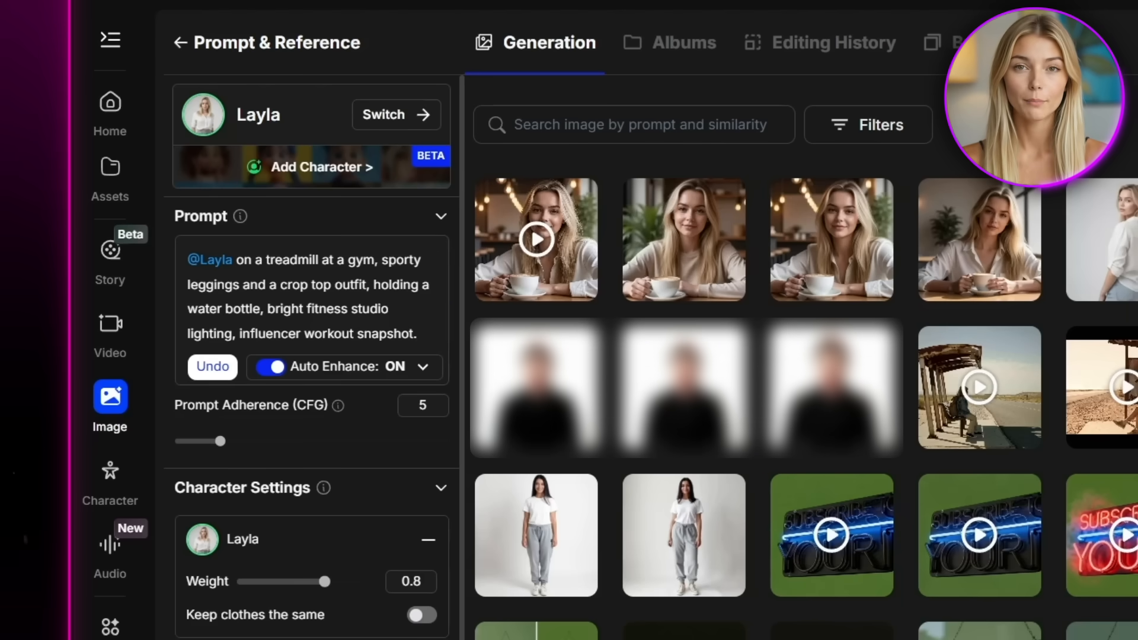
scroll("down", 3)
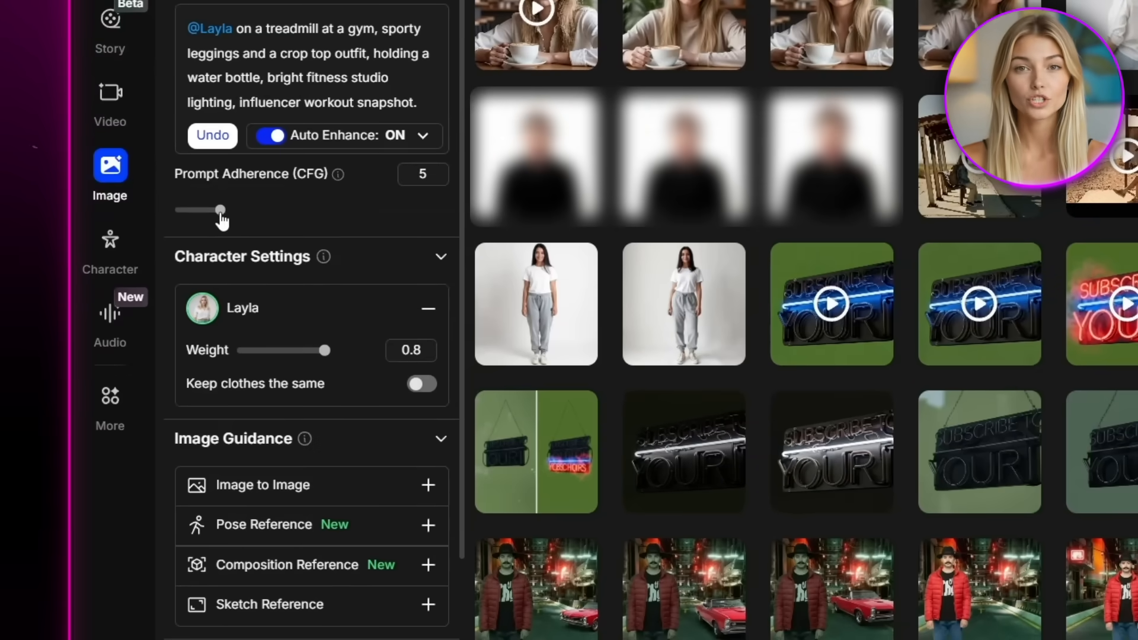
left_click_drag(221, 209, 238, 210)
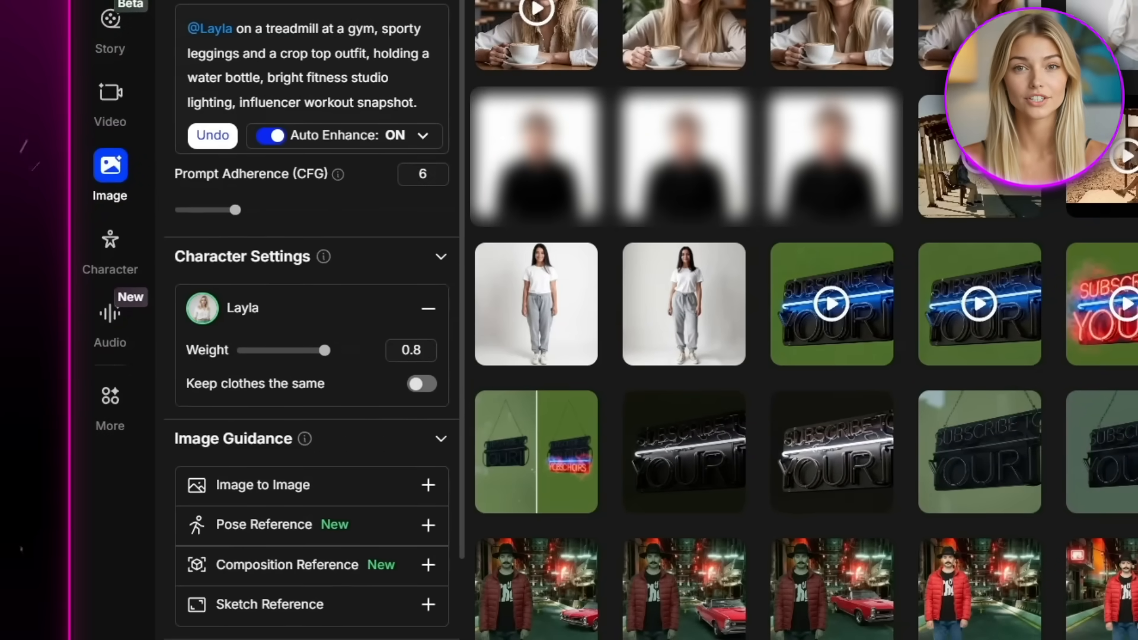
scroll("down", 3)
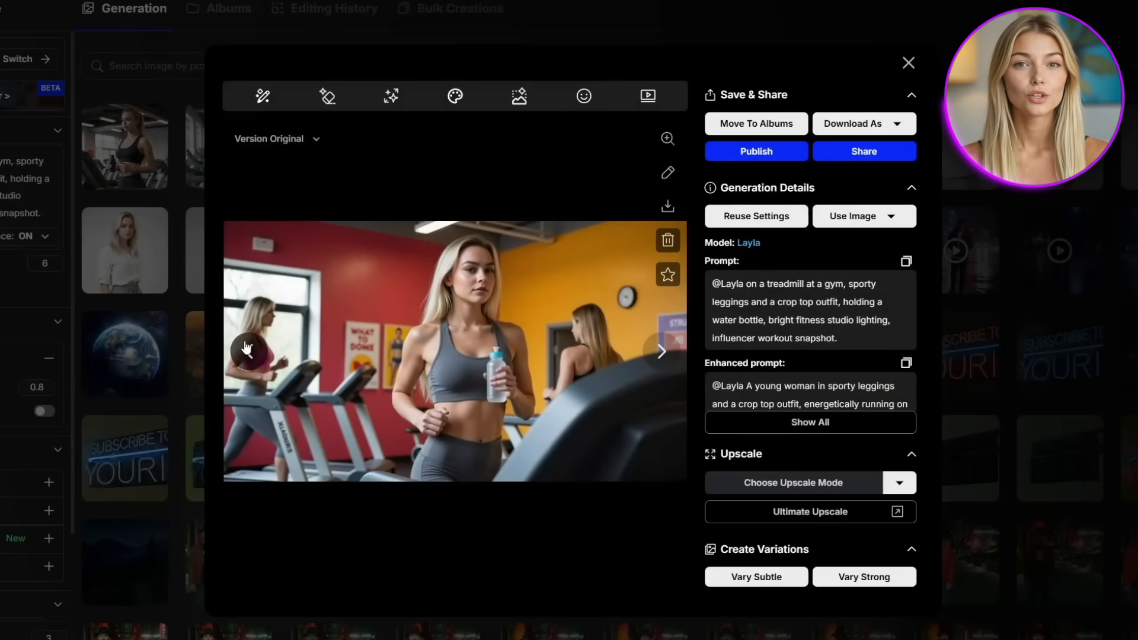
Browse the generated treadmill images of Layla, then close the preview.
left_click(660, 352)
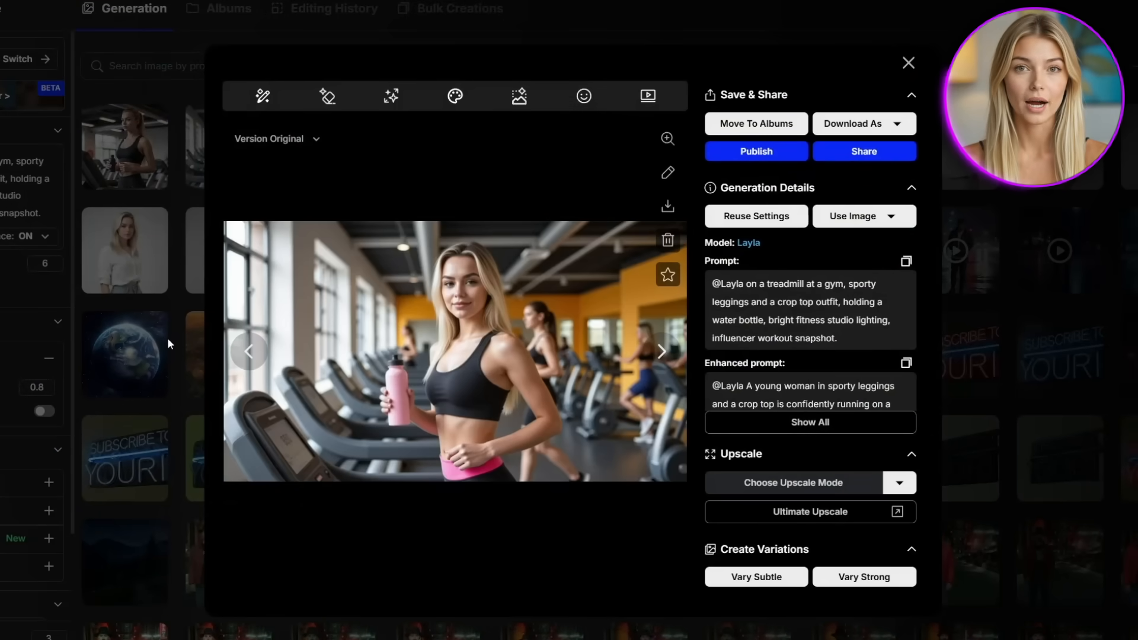
left_click(661, 352)
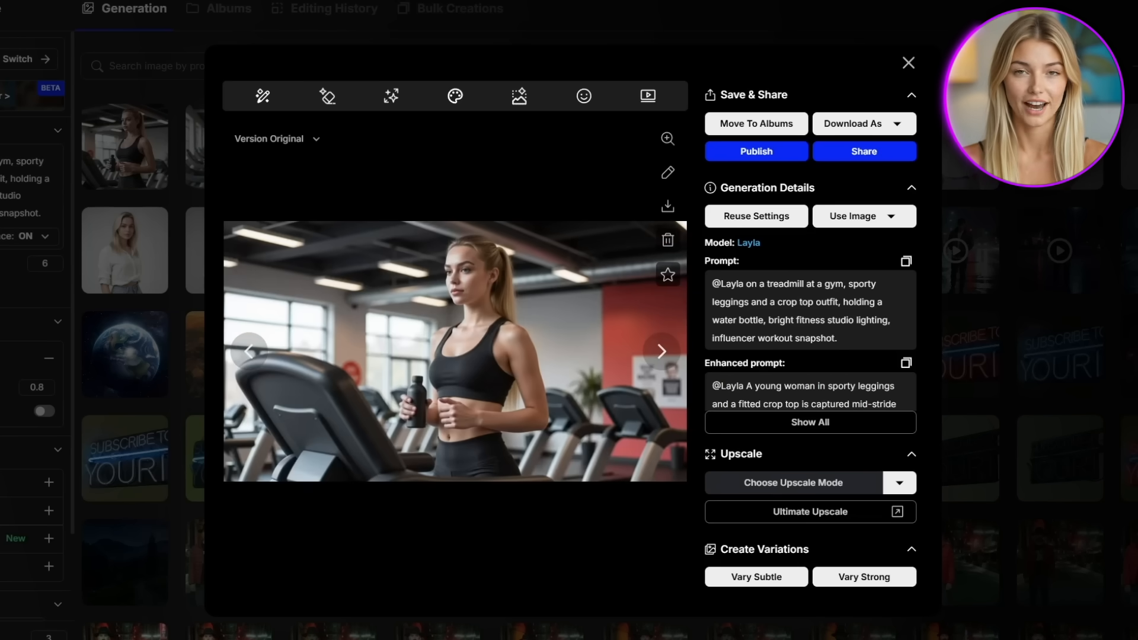
left_click(908, 63)
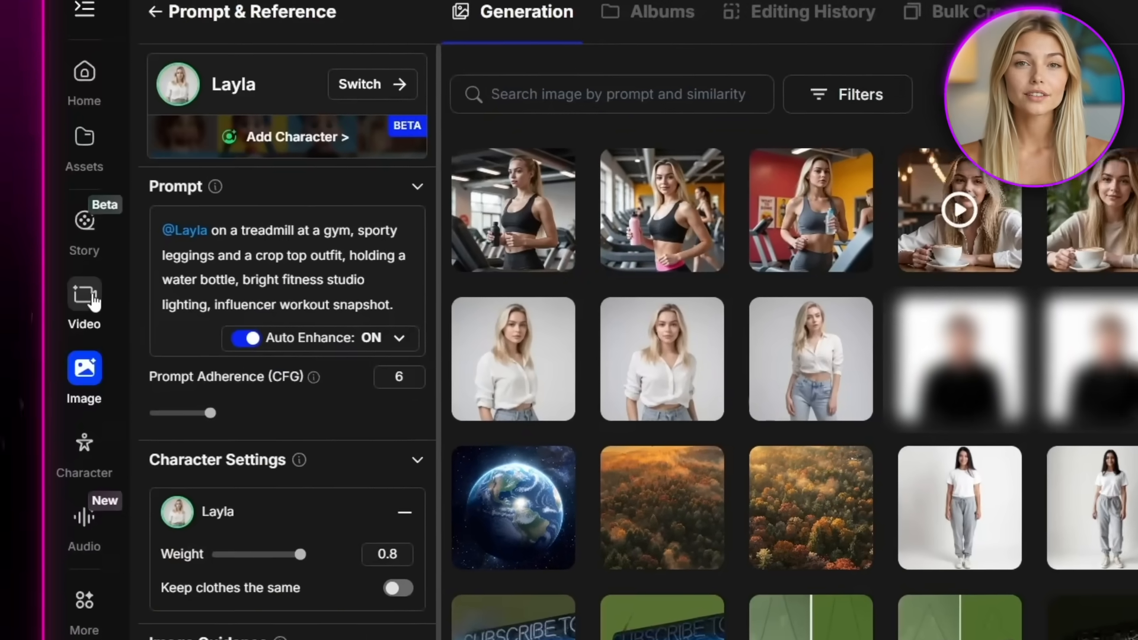
Start a Veo3 video from the gym image, describing her pink water bottle shaking slightly.
left_click(84, 295)
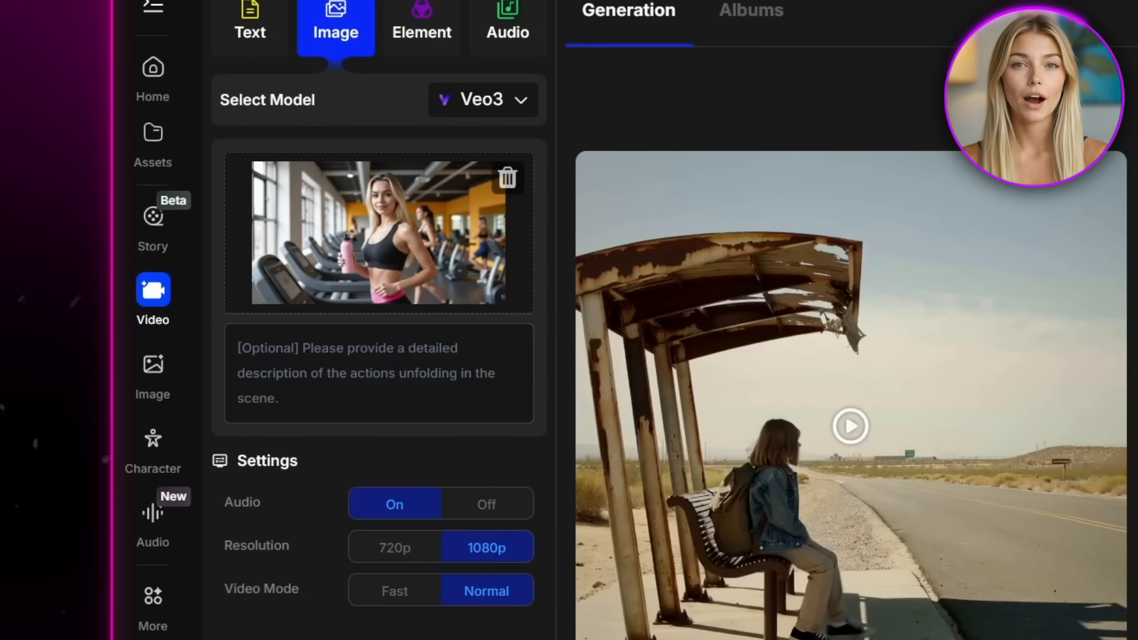
type("A fit young woman jogs lightly on a treadmill.")
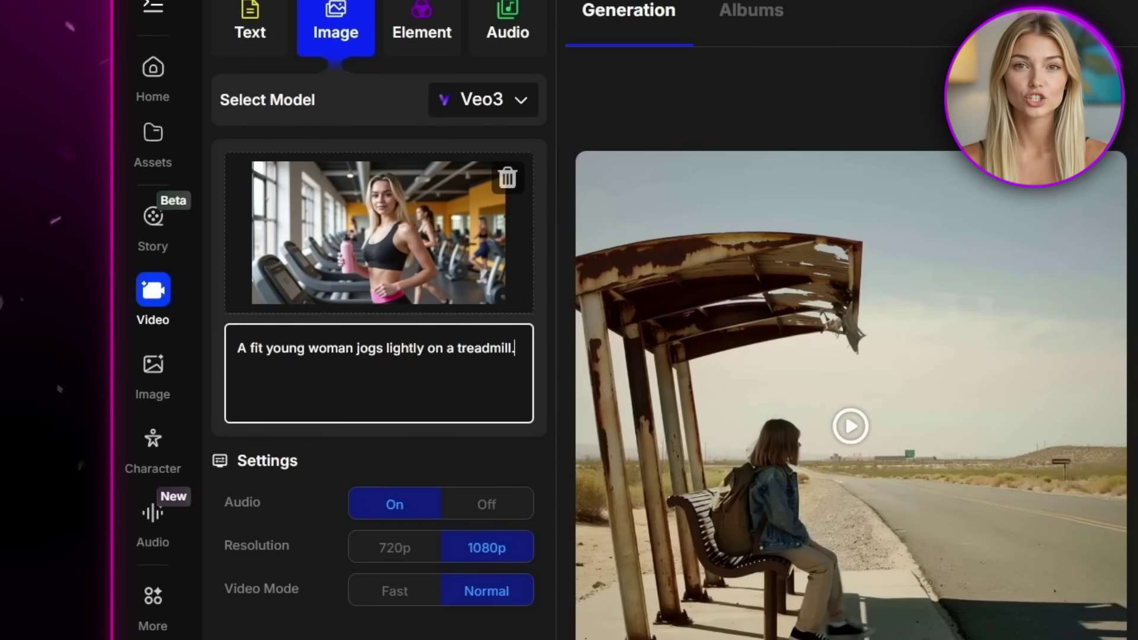
type("She carries a pink water bottle")
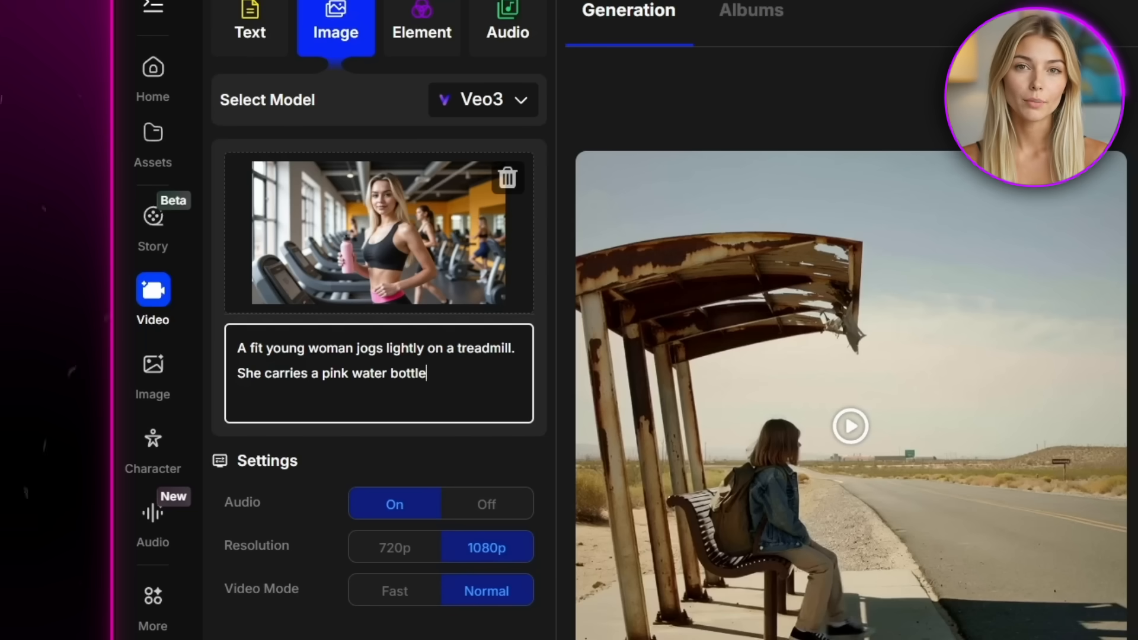
type("in one hand, which shakes slightly as she runs. Her face remains")
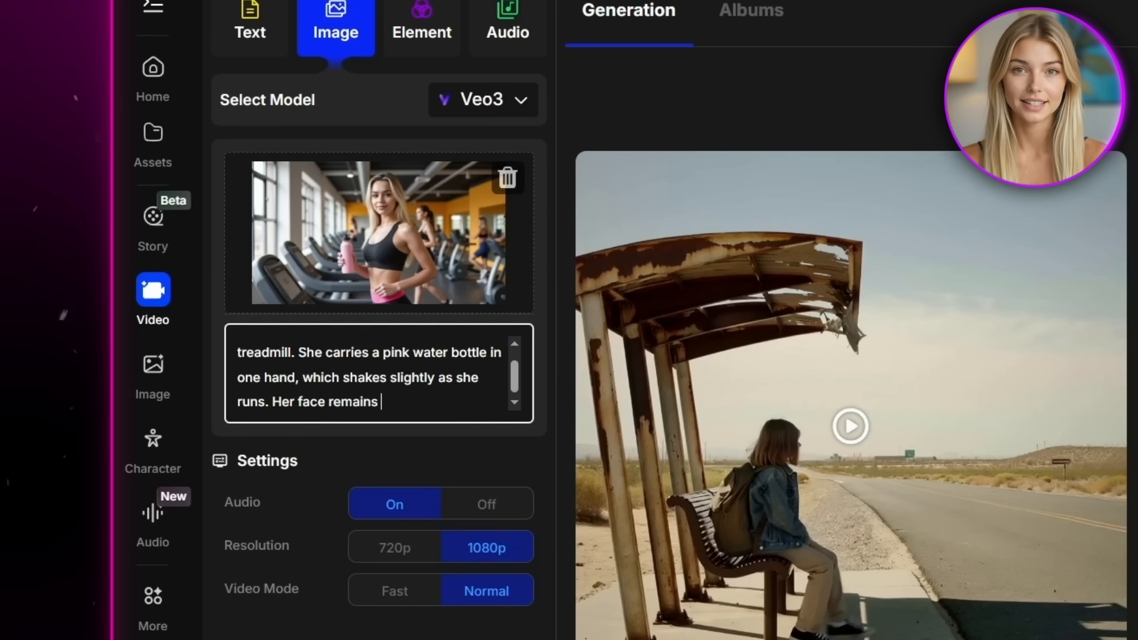
Add realistic smooth motion with her loose blonde hair bouncing naturally.
type("clear, realistic, and consistently detailed, with natural expressions and")
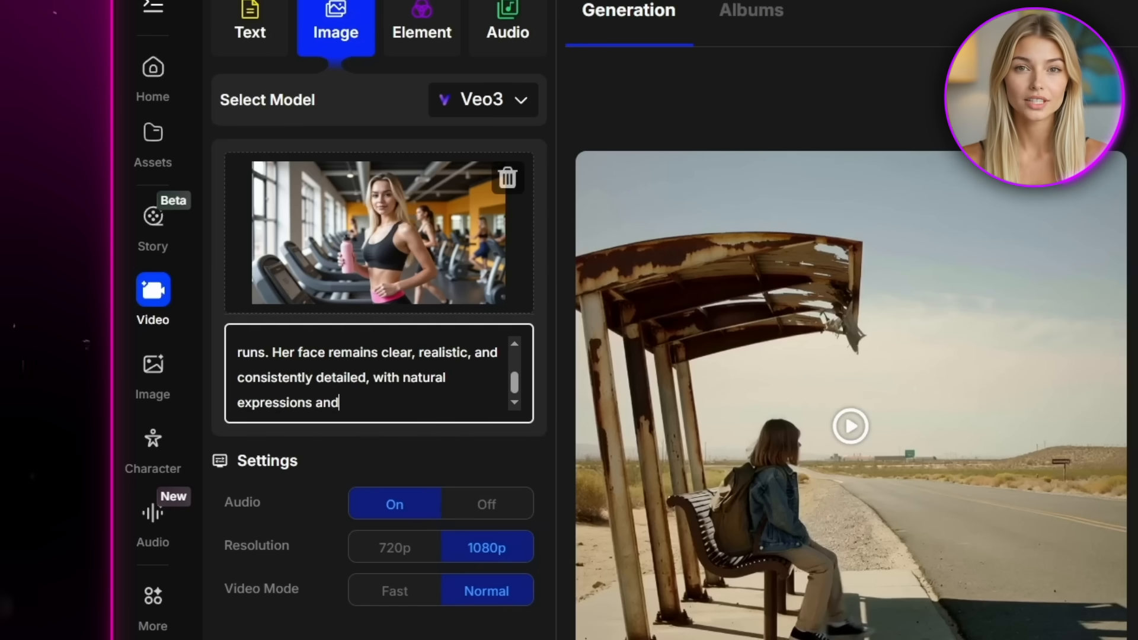
type("smooth motion. Her loose")
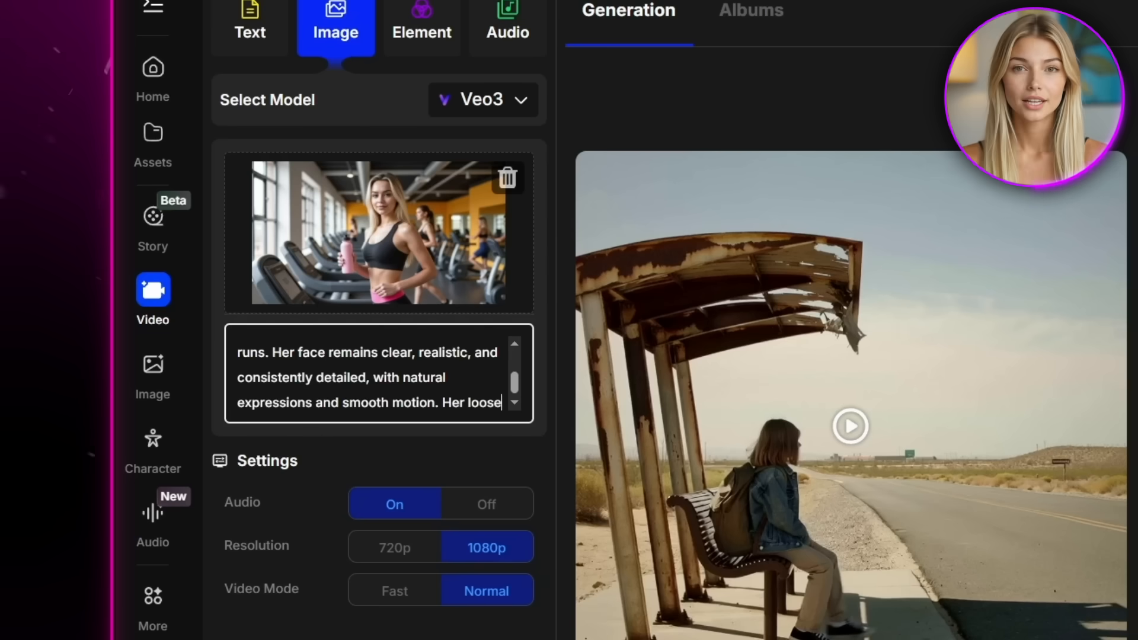
type("blonde hair bounces naturally with her mo")
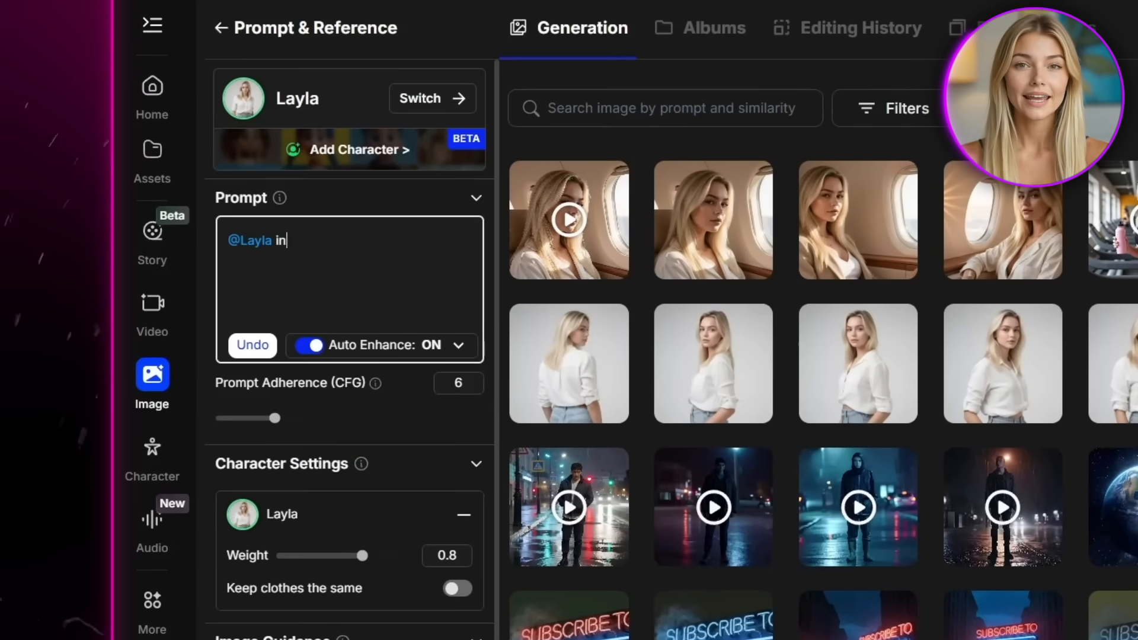
Prompt Layla as a playful witch at night with glowing pumpkins and cinematic lighting.
type("a playful Halloween costume as")
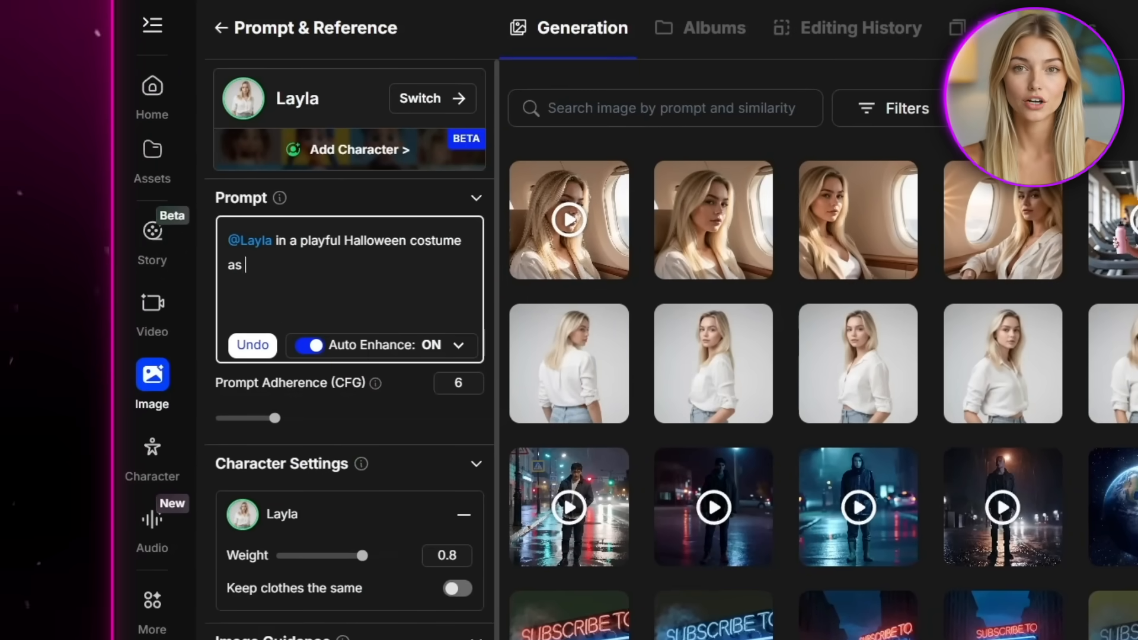
type("a witch, standing outside at nigh")
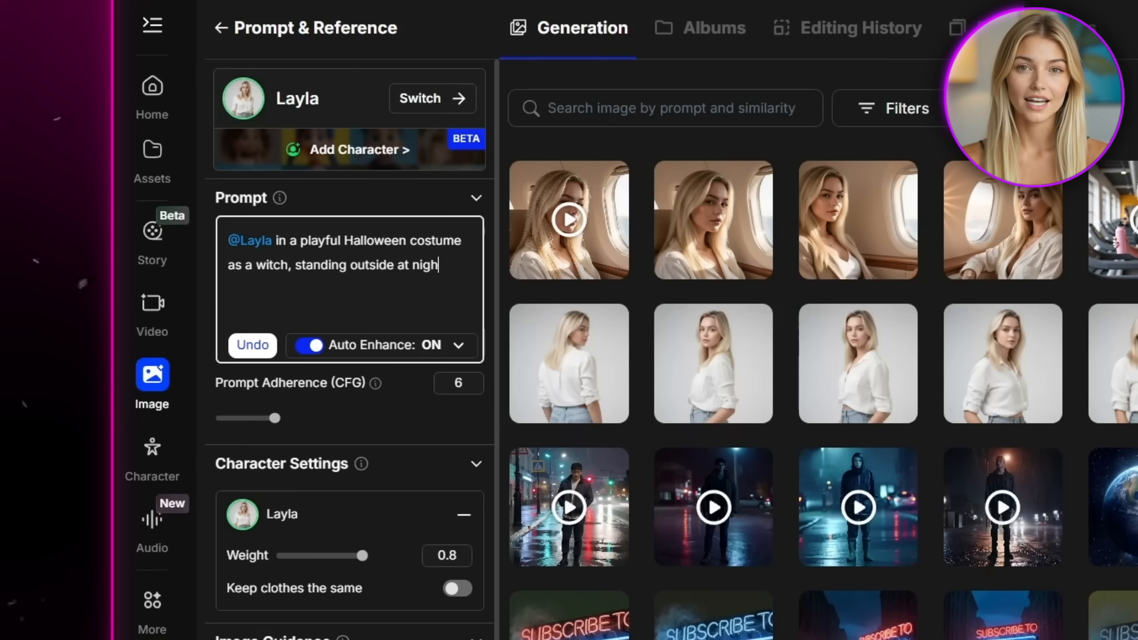
type("with glowing pumpkins, cinemati")
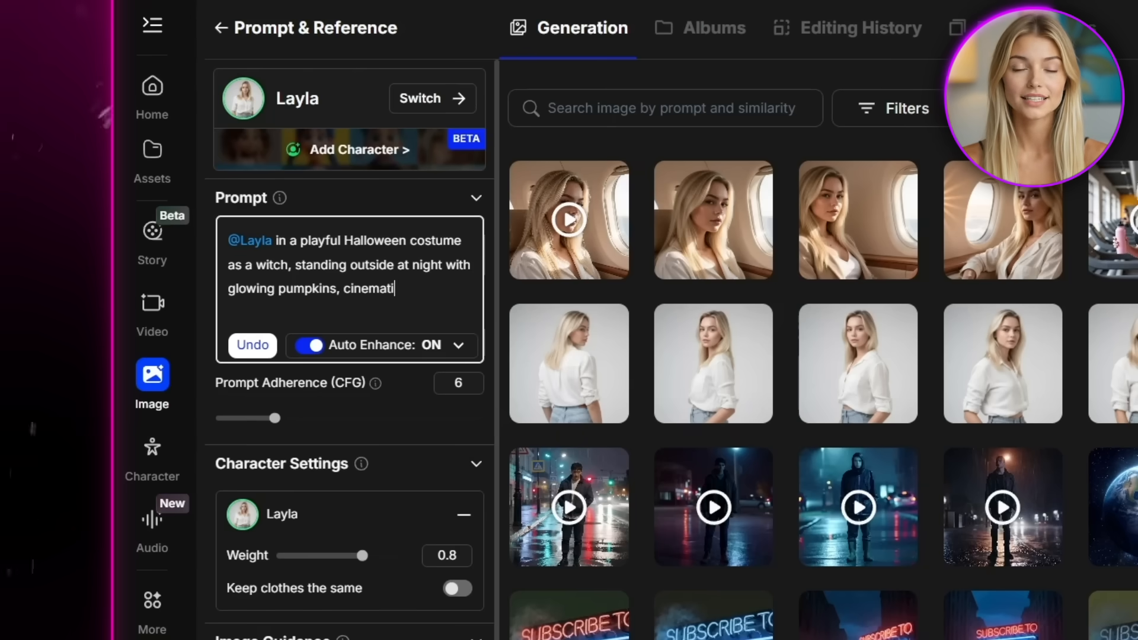
type("c lighting, festive influencer p")
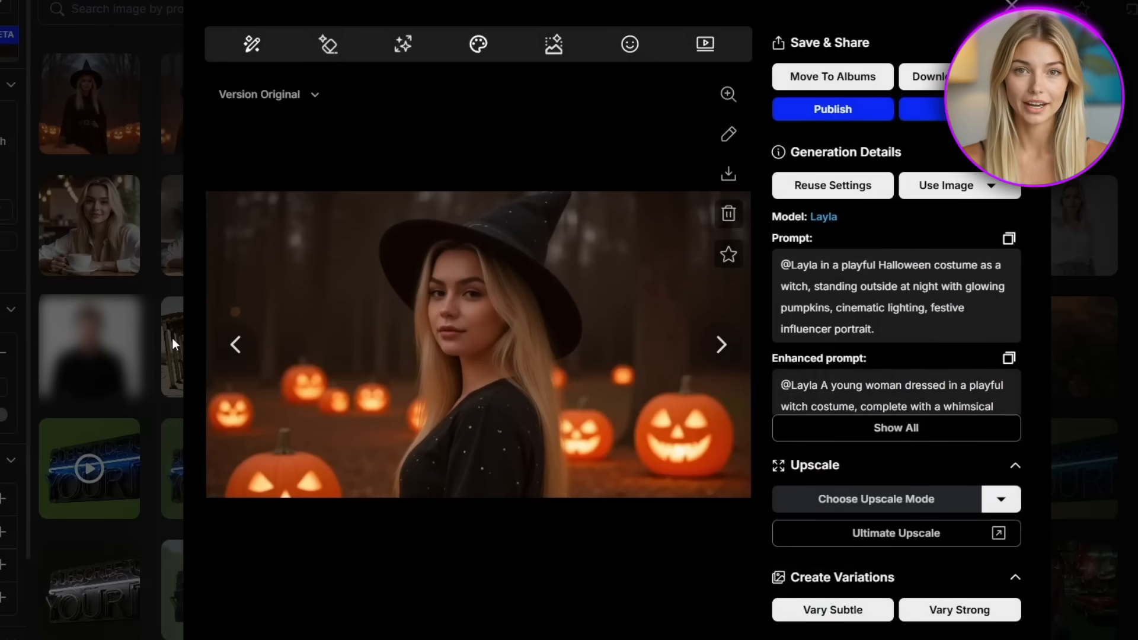
Send the witch-with-pumpkins image to video generation as the starting frame.
left_click(721, 345)
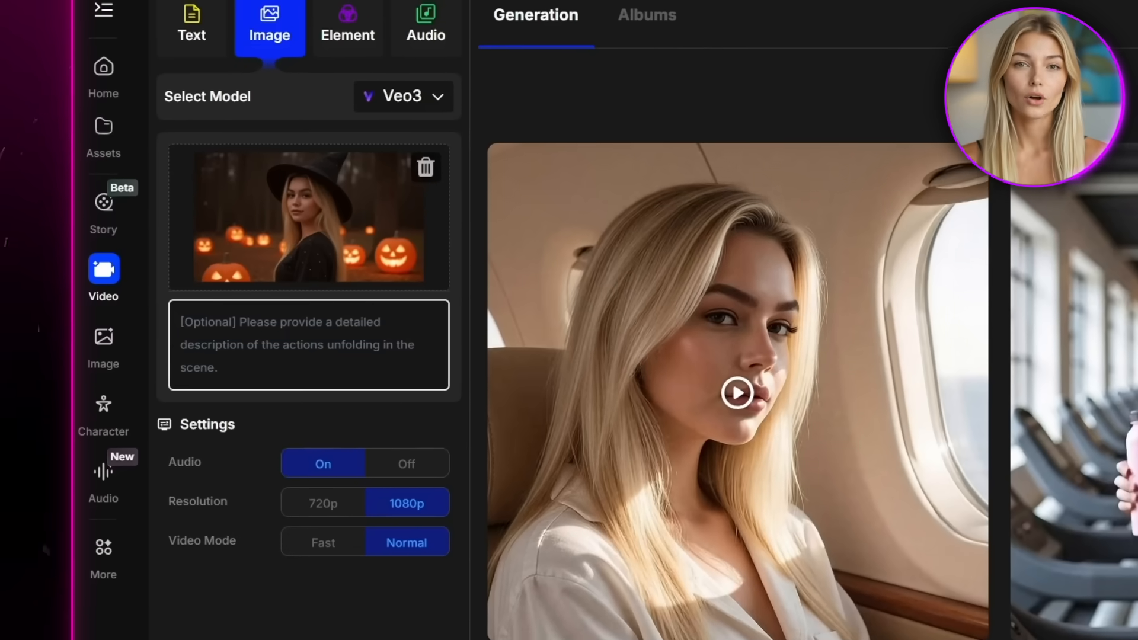
Describe the animation as 'Animate her adjusting her witch hat, then waving at the camera'.
type("Animate her adjusting her")
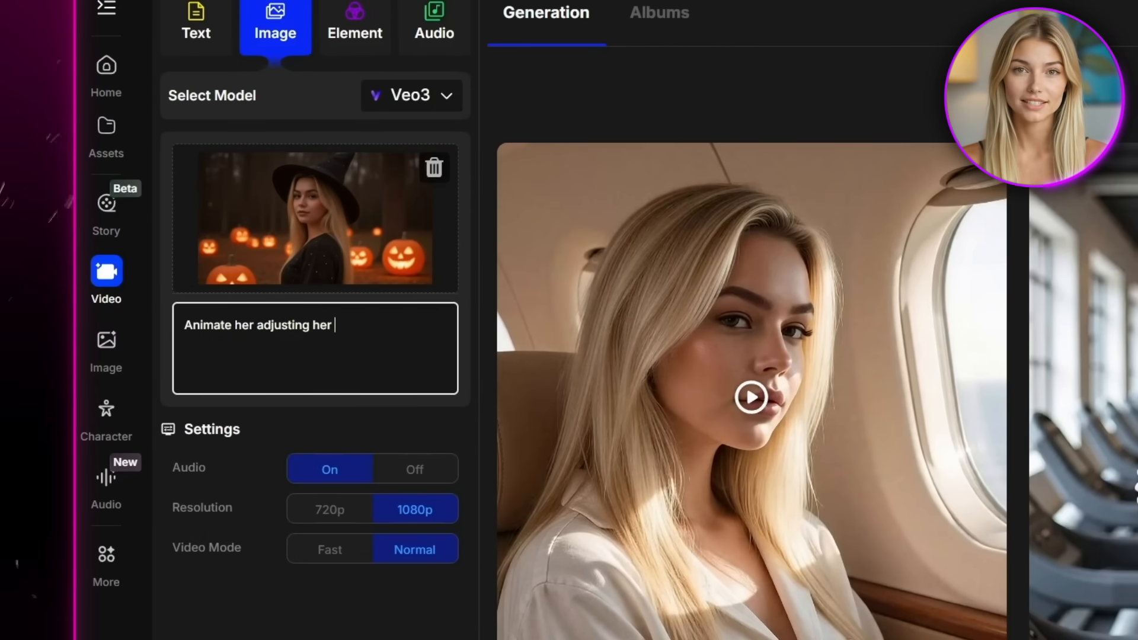
type("witch hat, then waving at the camera")
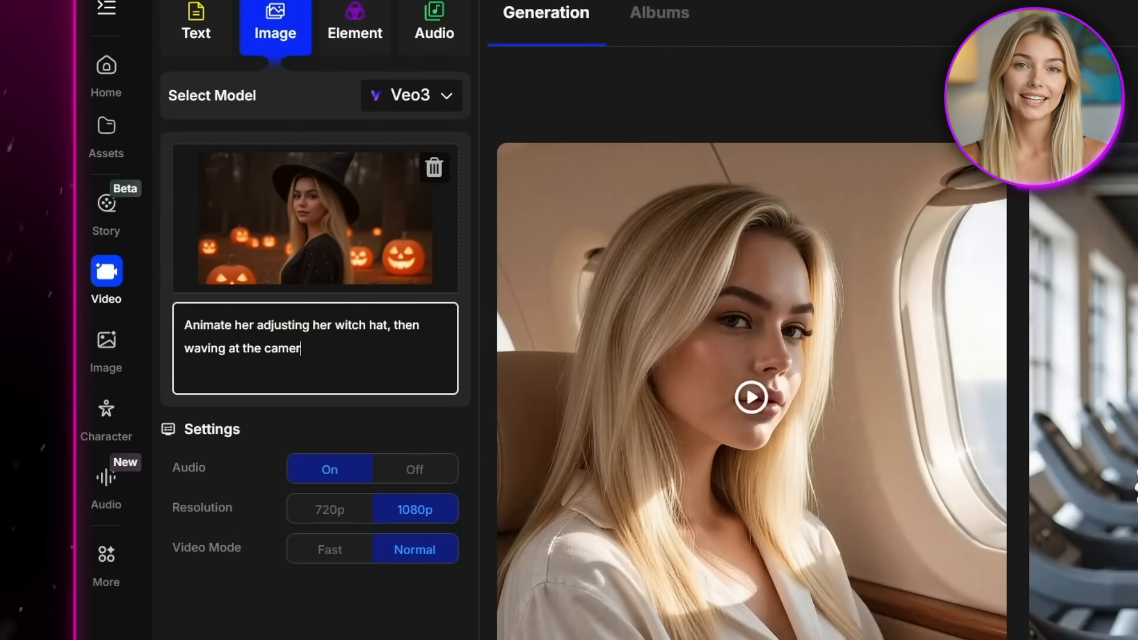